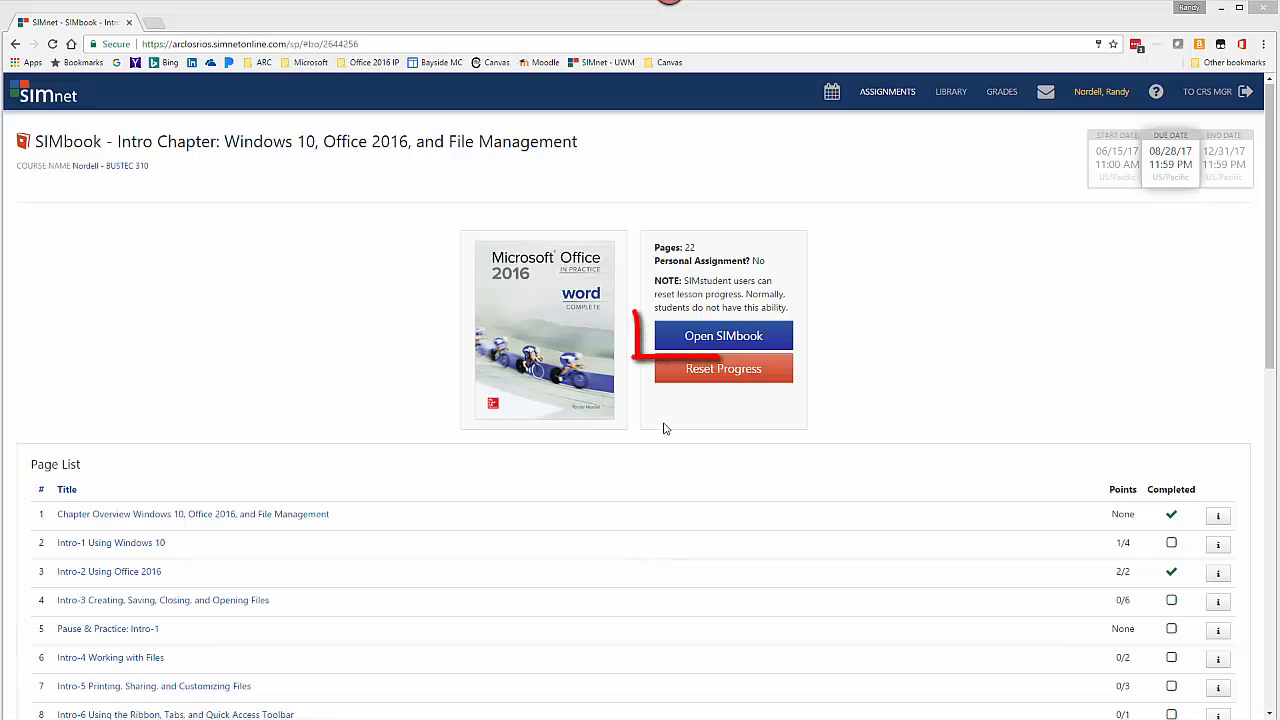
Launch the Intro Chapter SIMbook from the assignment page
left_click(724, 336)
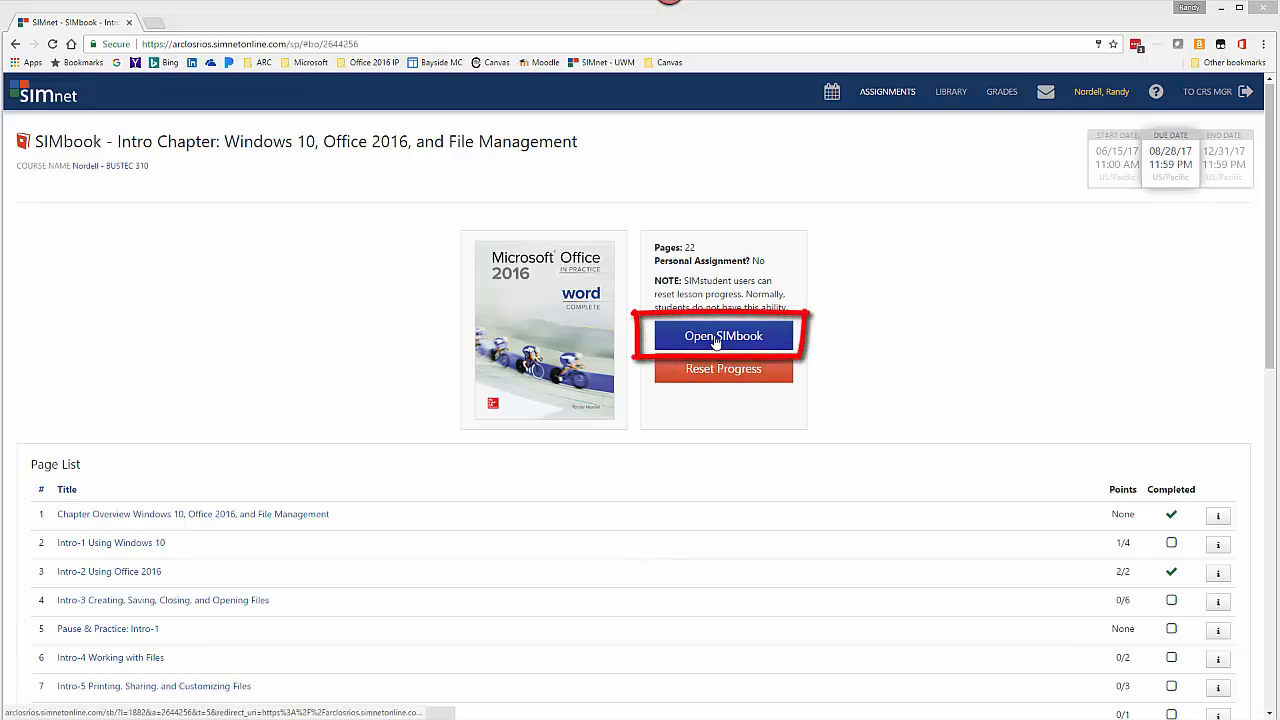
left_click(724, 336)
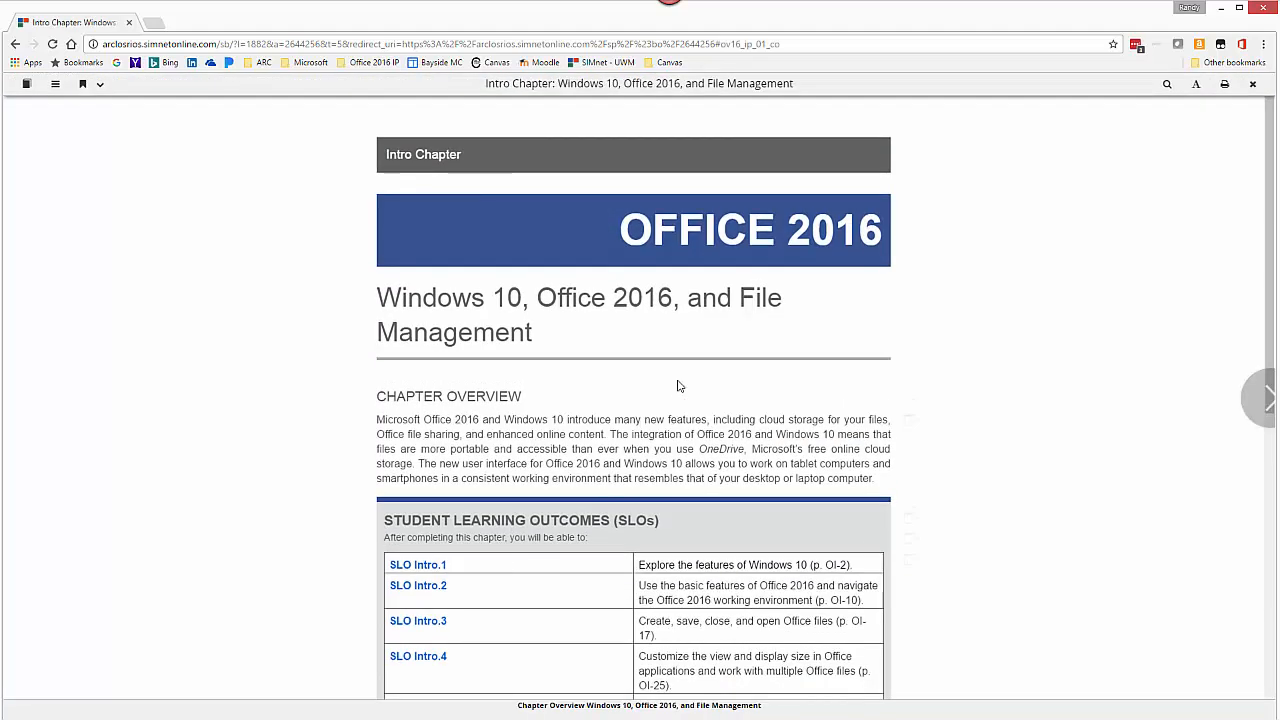
mouse_move(52, 264)
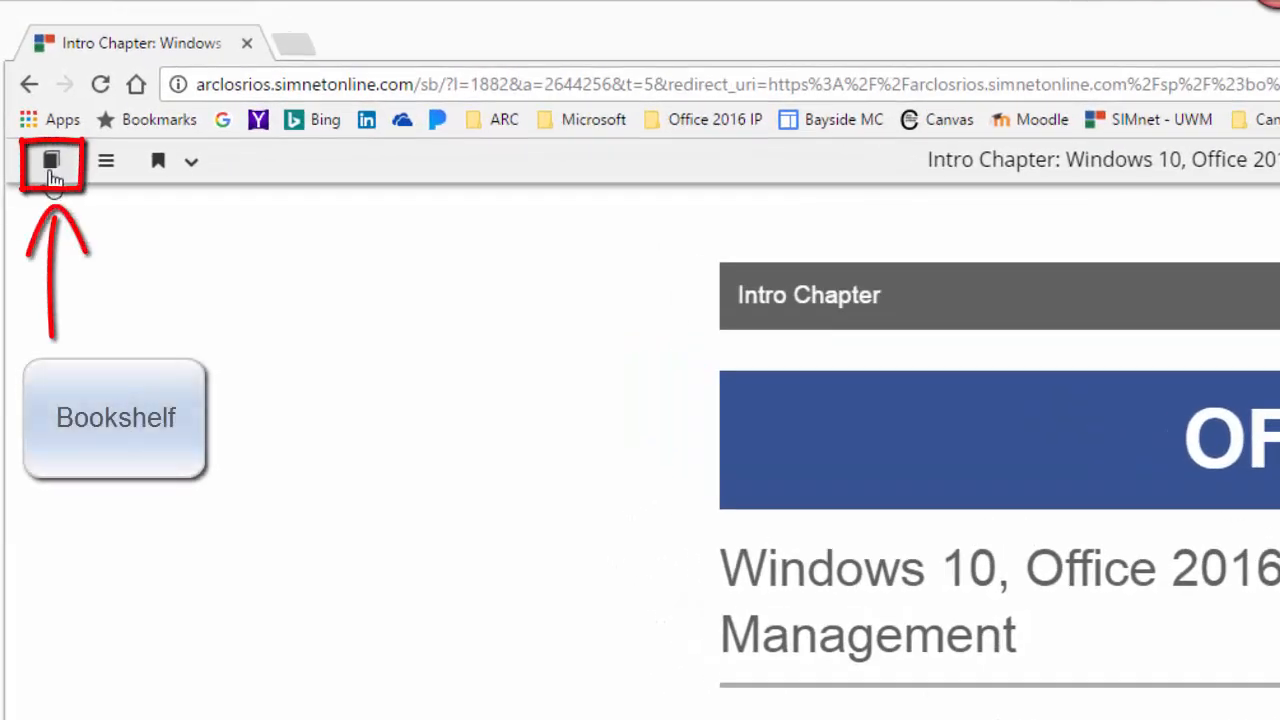
left_click(52, 160)
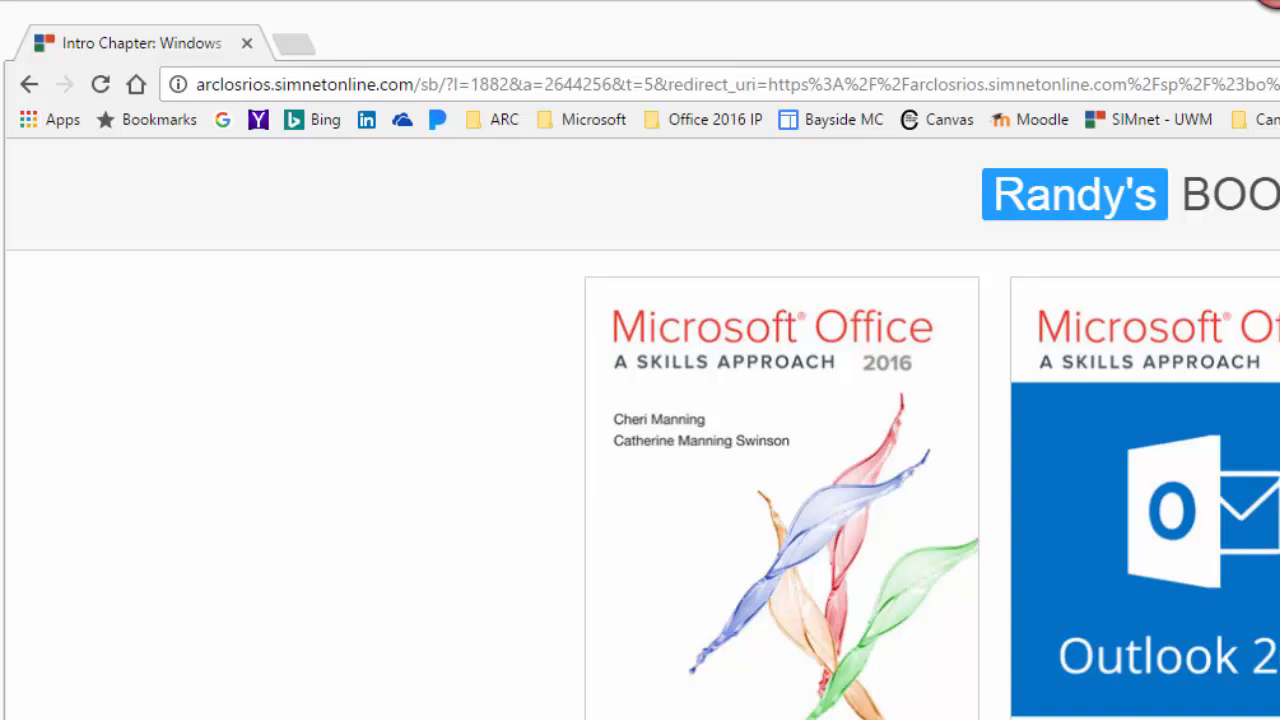
left_click(104, 160)
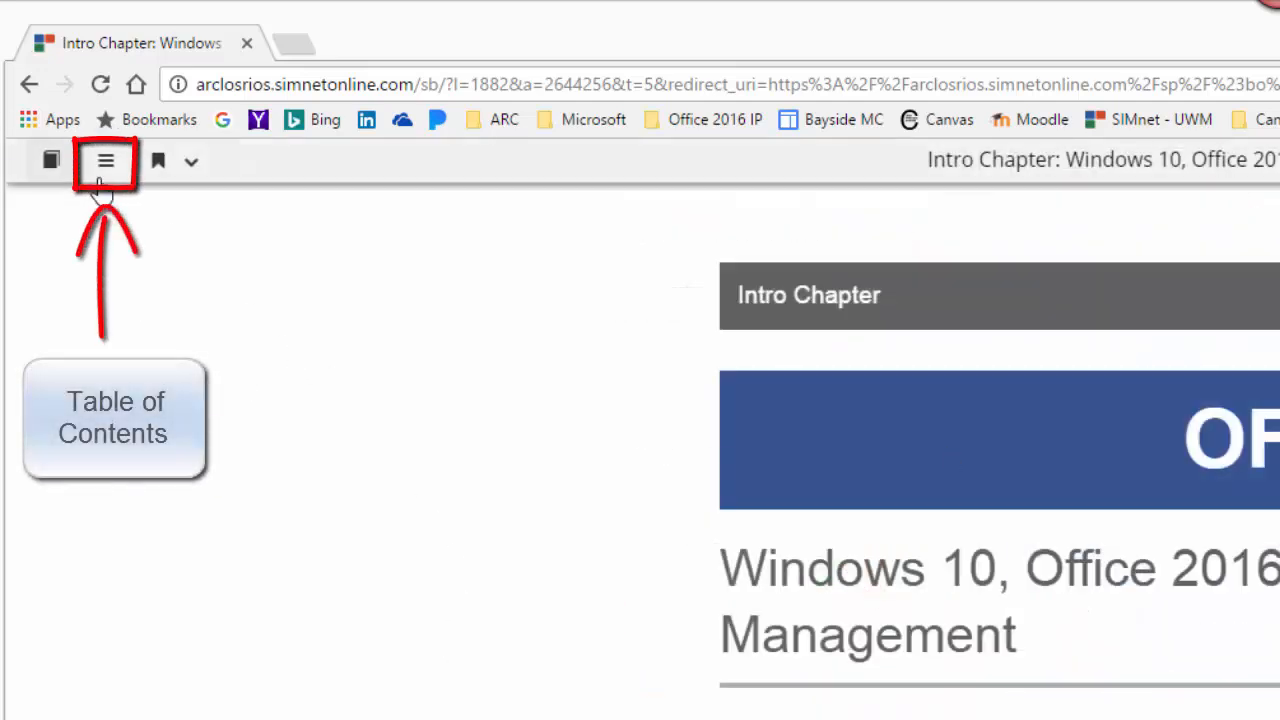
left_click(104, 160)
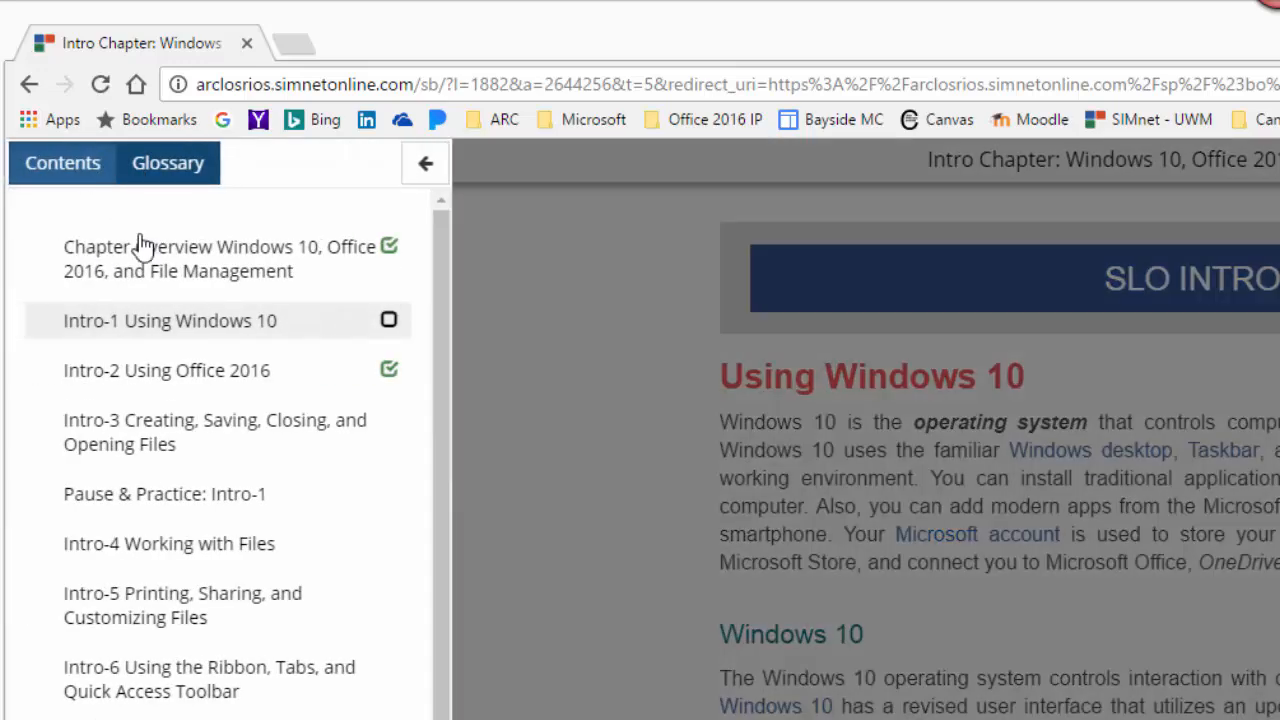
mouse_move(160, 258)
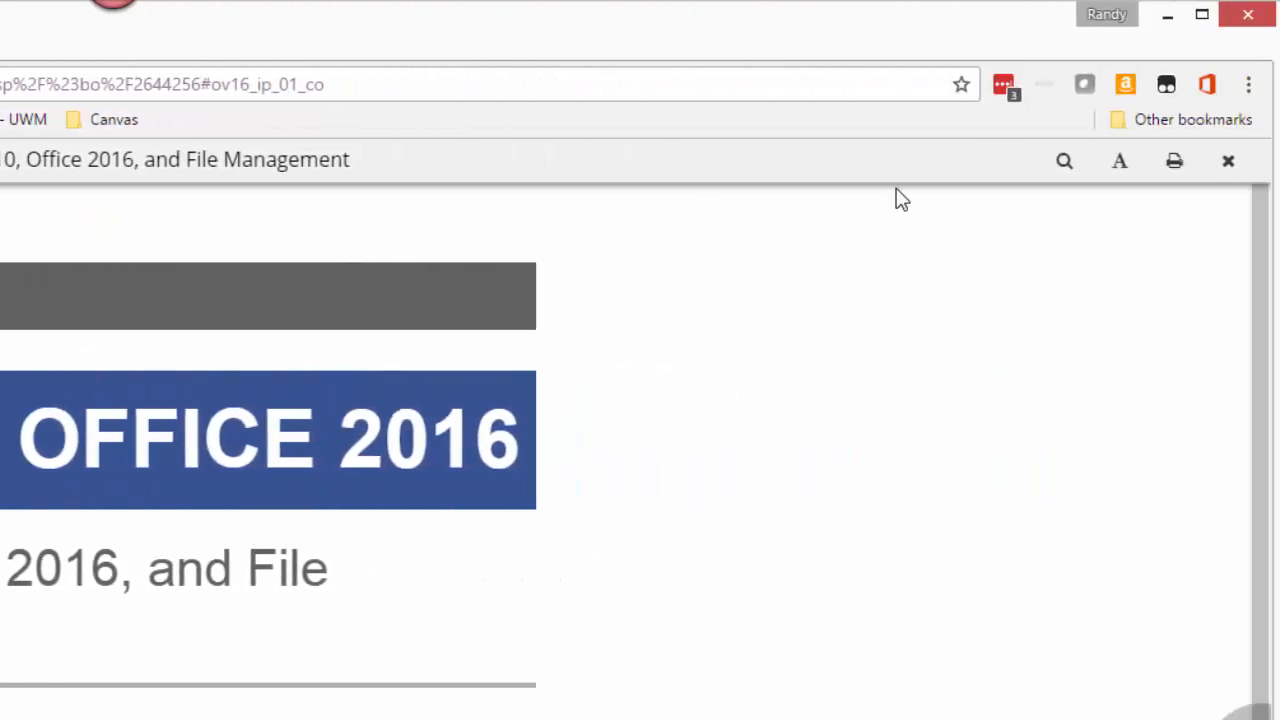
left_click(1064, 160)
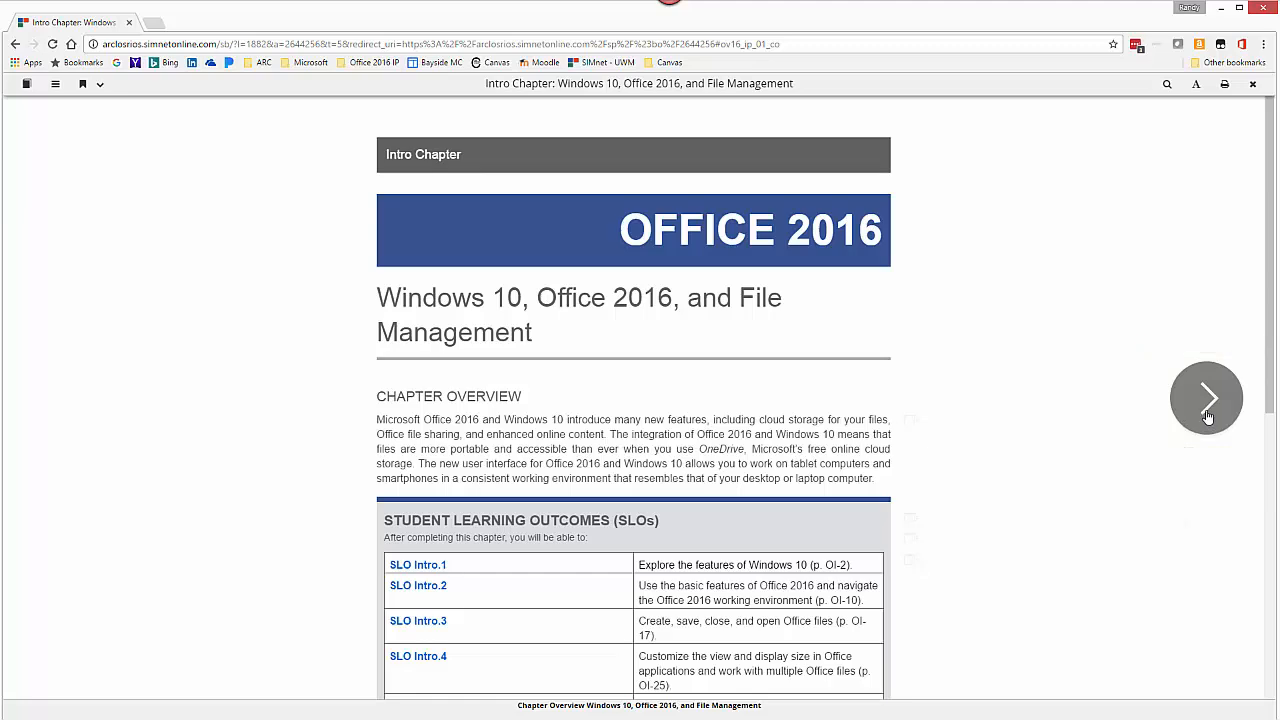
Page forward to Intro-2 Using Office 2016, then back to Intro-1 Using Windows 10
left_click(1208, 398)
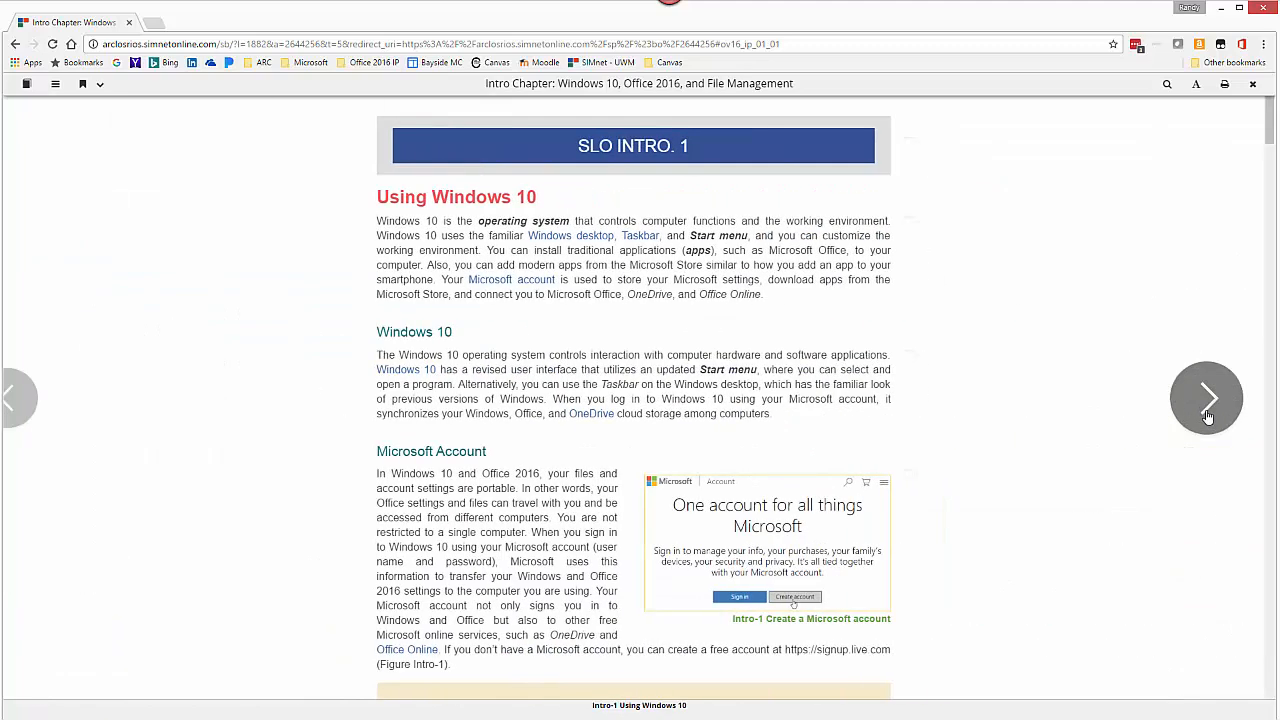
left_click(1206, 396)
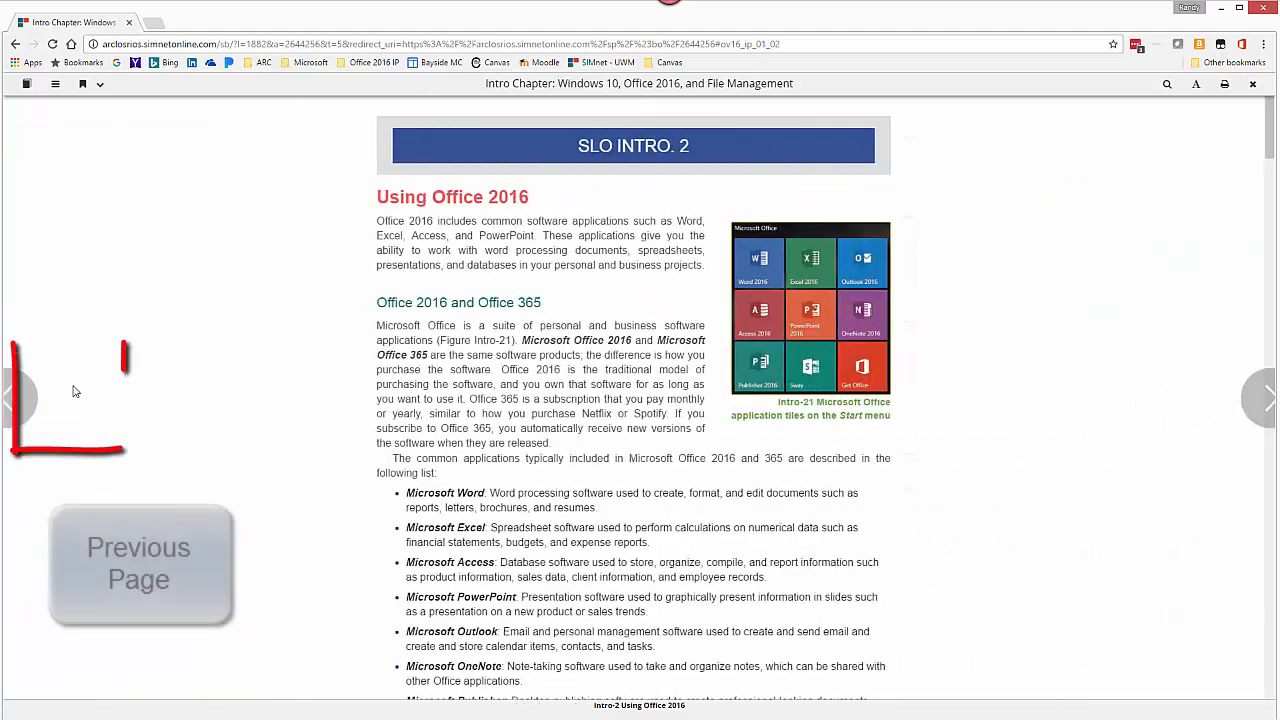
left_click(72, 396)
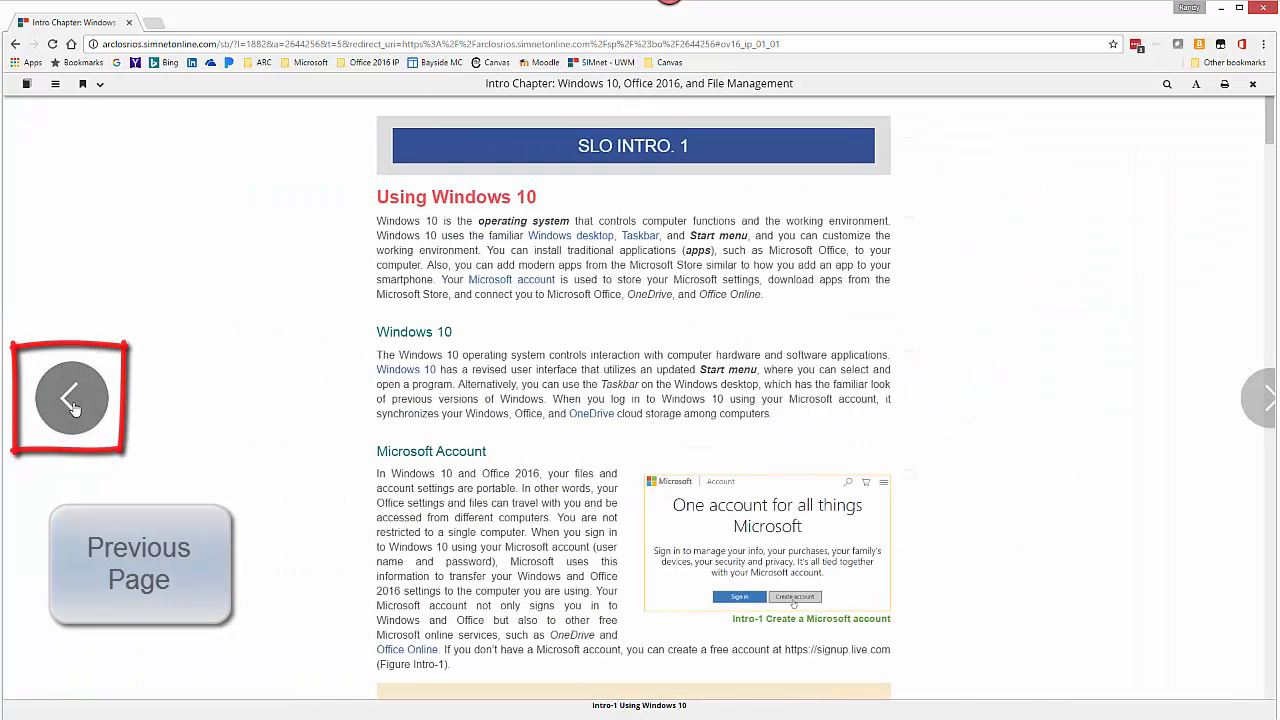
left_click(72, 396)
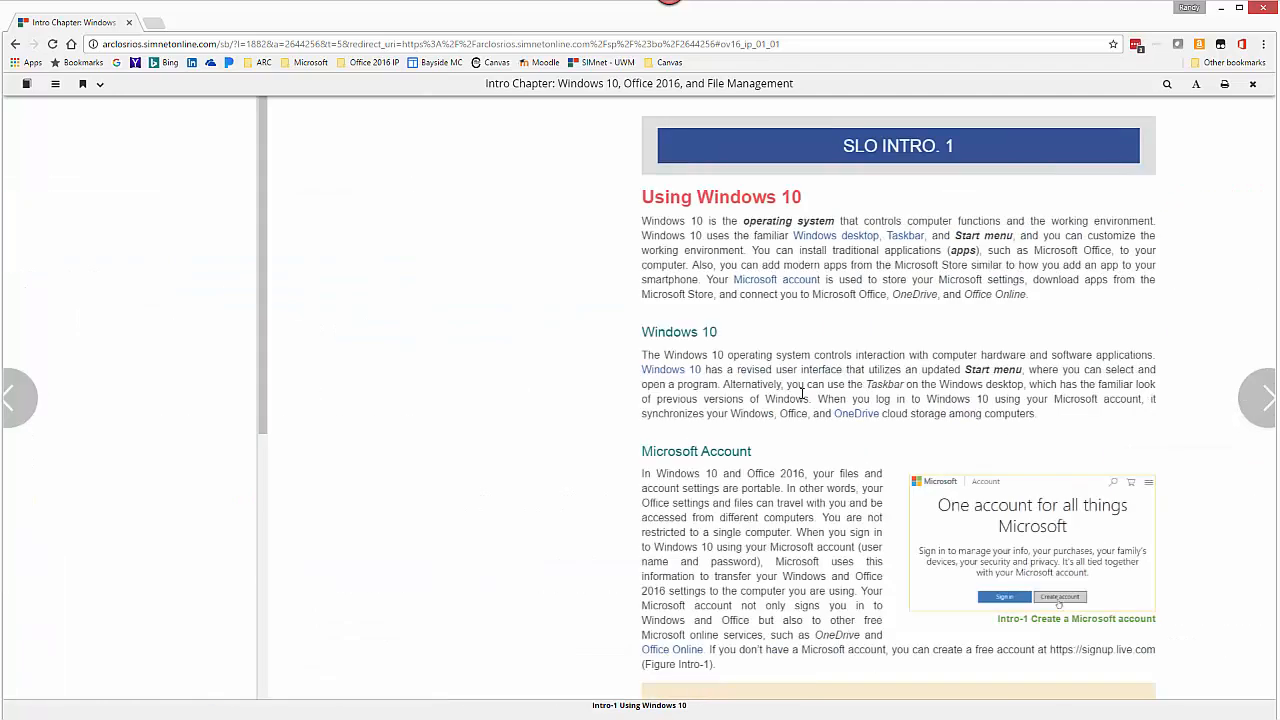
Scroll the Intro-1 page down to the Customize the Start Menu activities
scroll("down", 3)
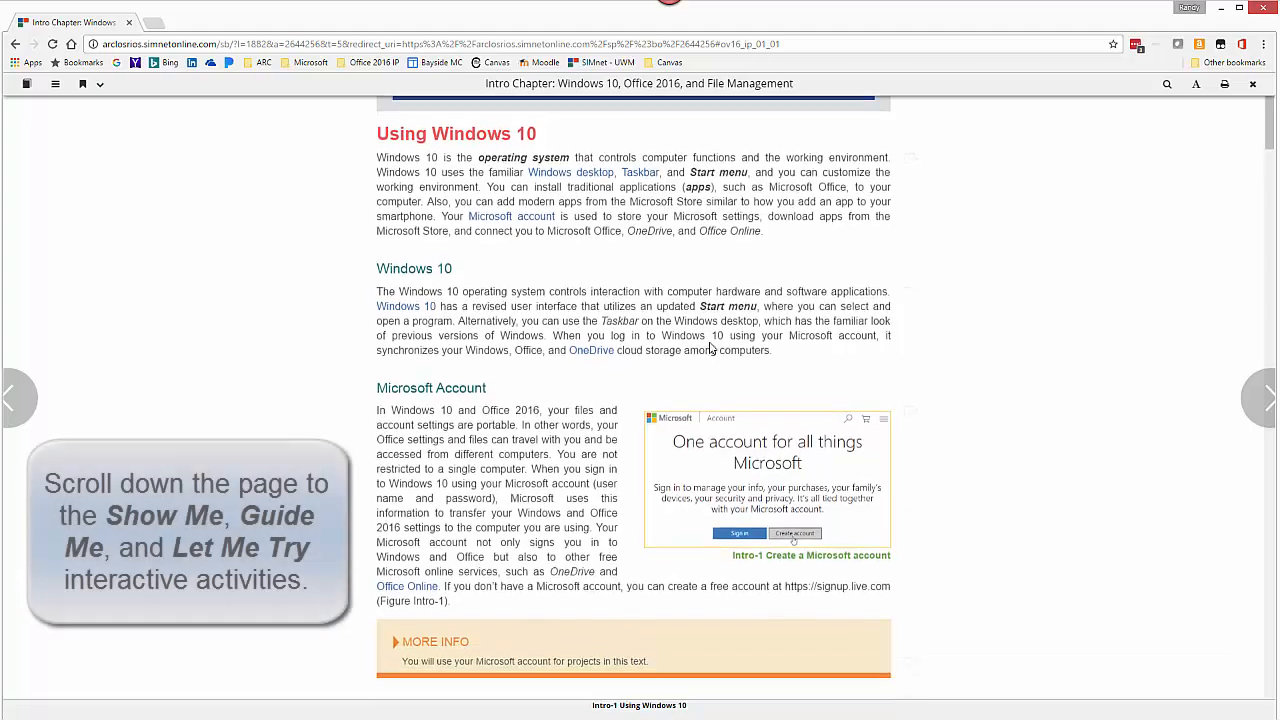
scroll("down", 3)
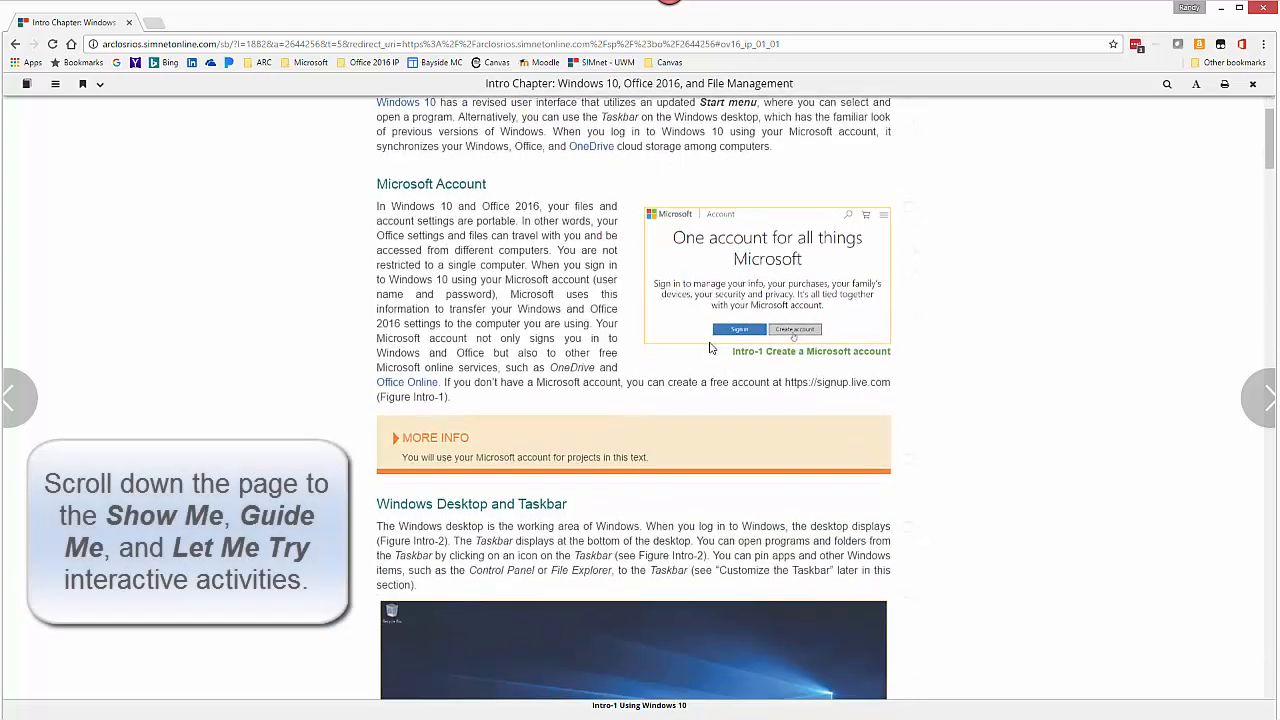
scroll("down", 3)
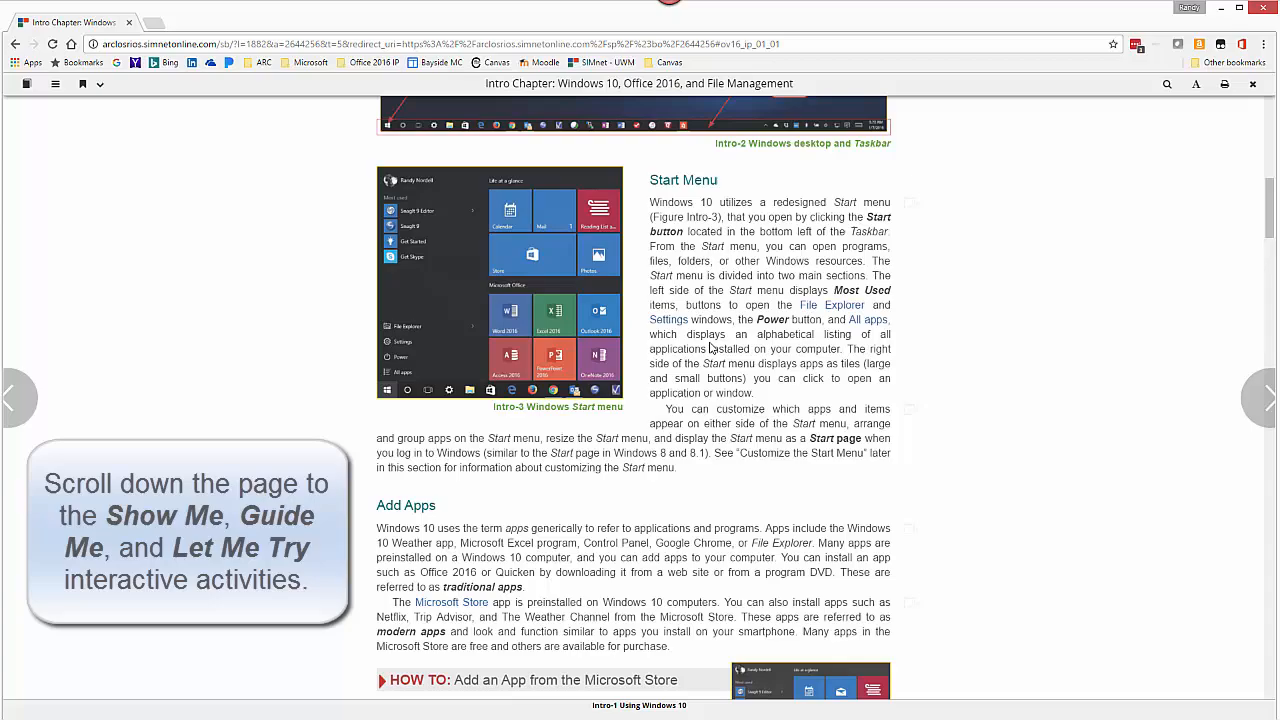
scroll("down", 3)
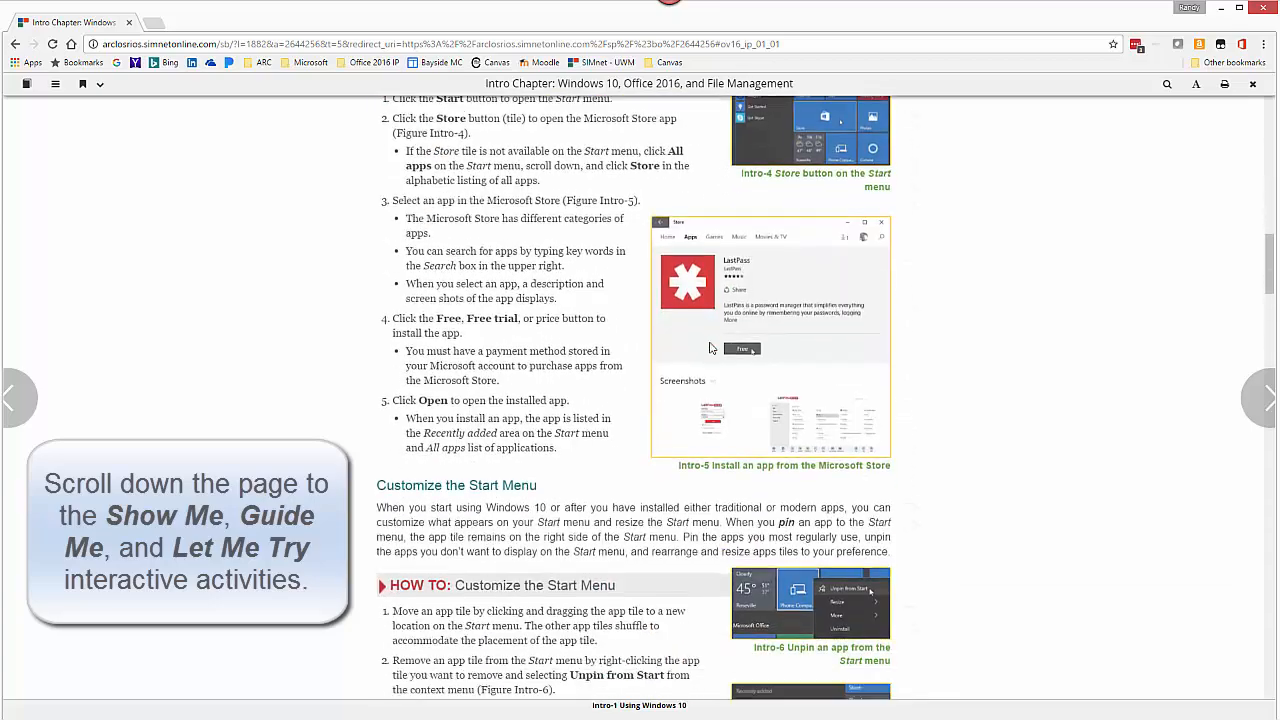
scroll("down", 3)
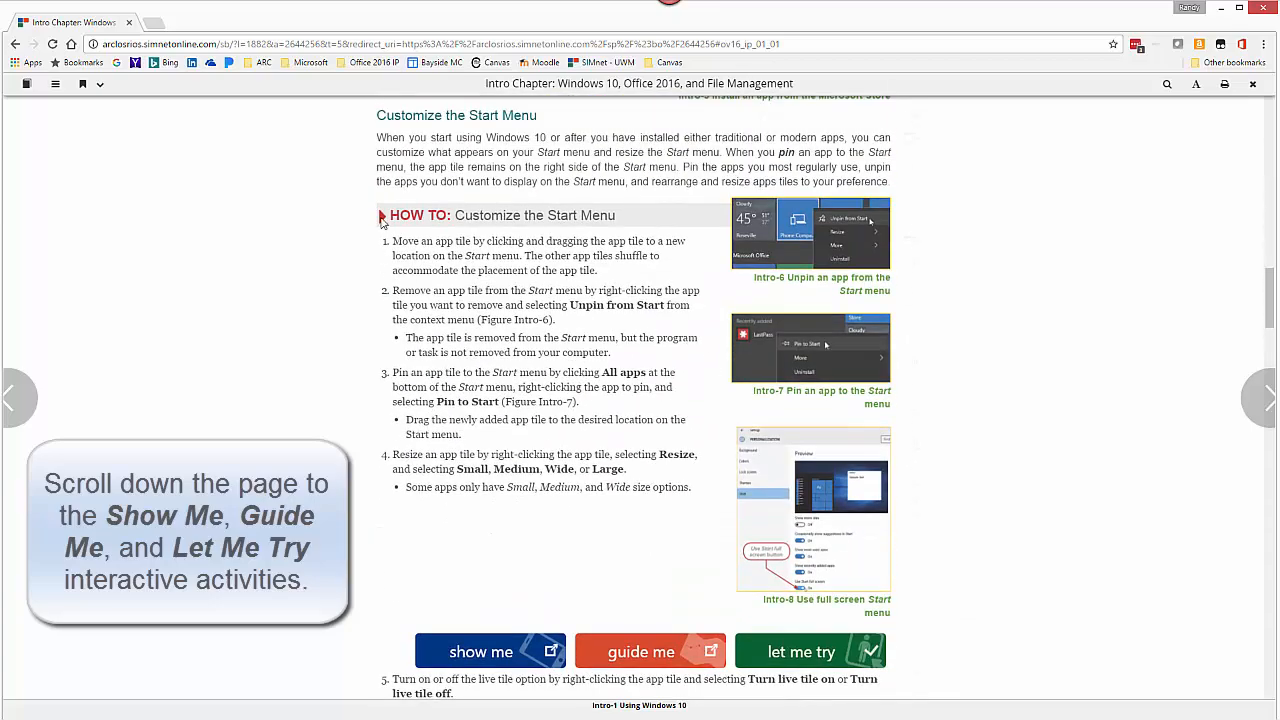
mouse_move(504, 548)
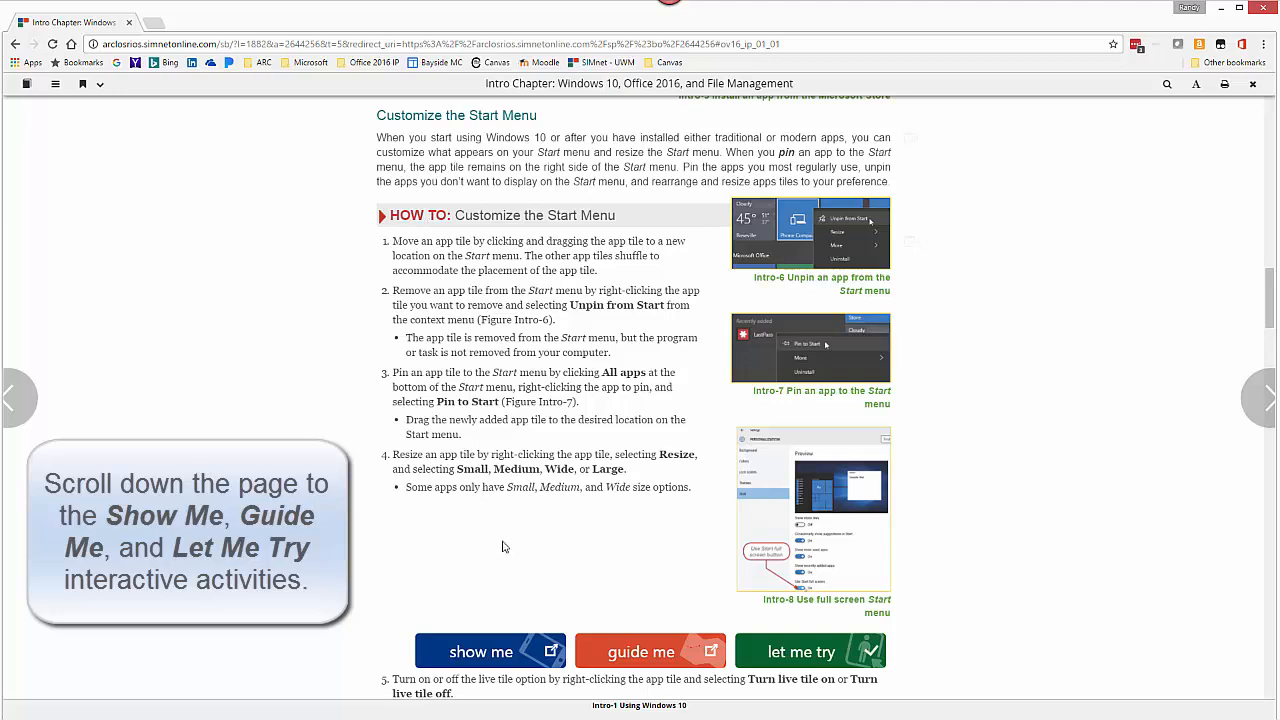
mouse_move(726, 660)
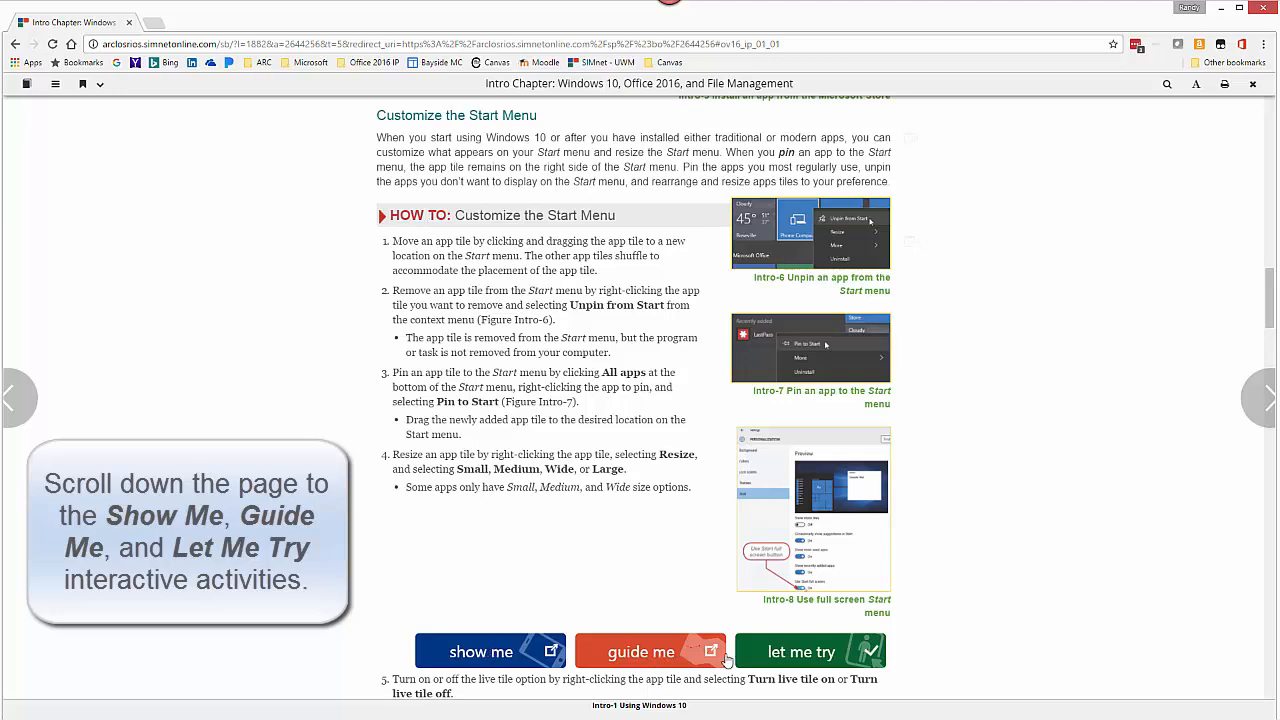
scroll("down", 3)
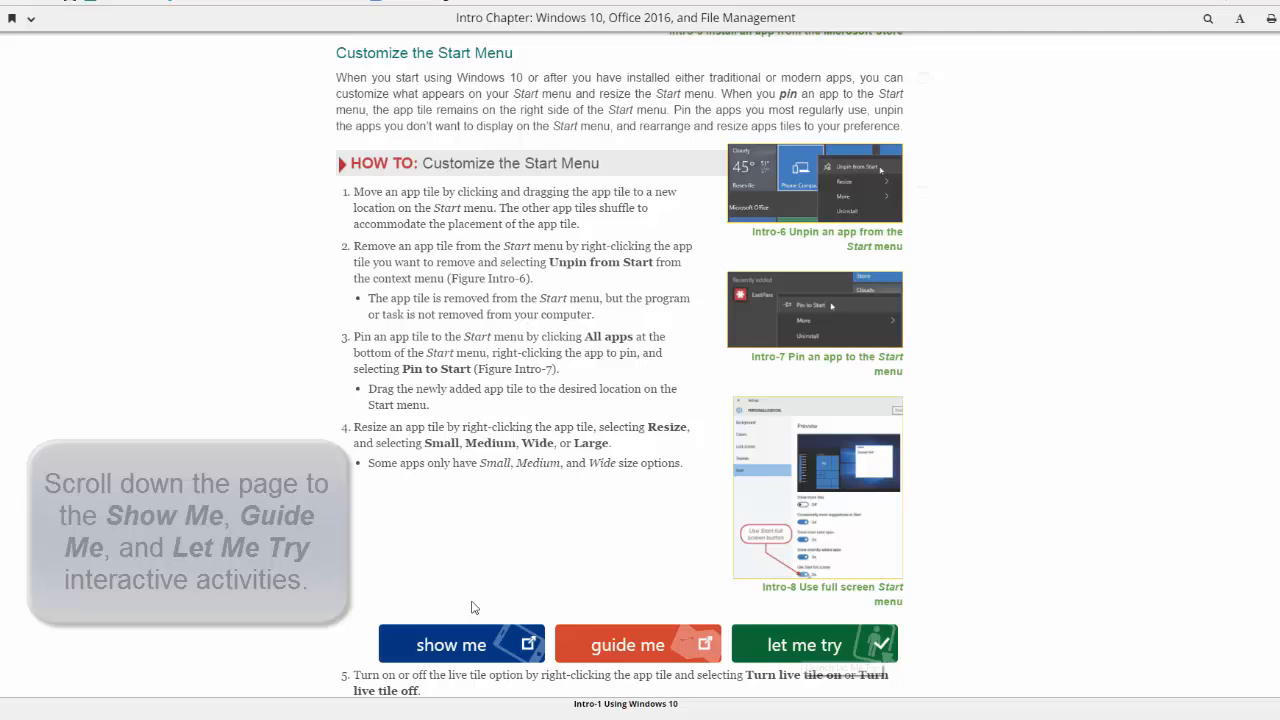
scroll("down", 3)
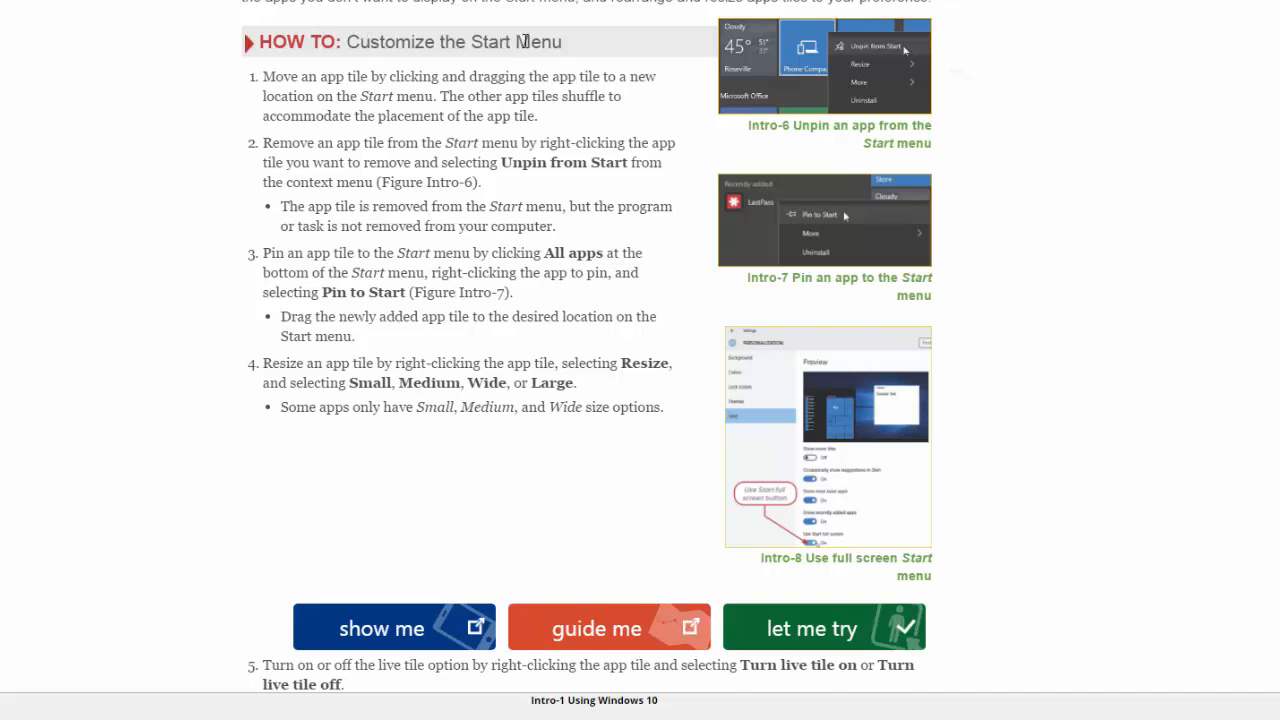
mouse_move(598, 628)
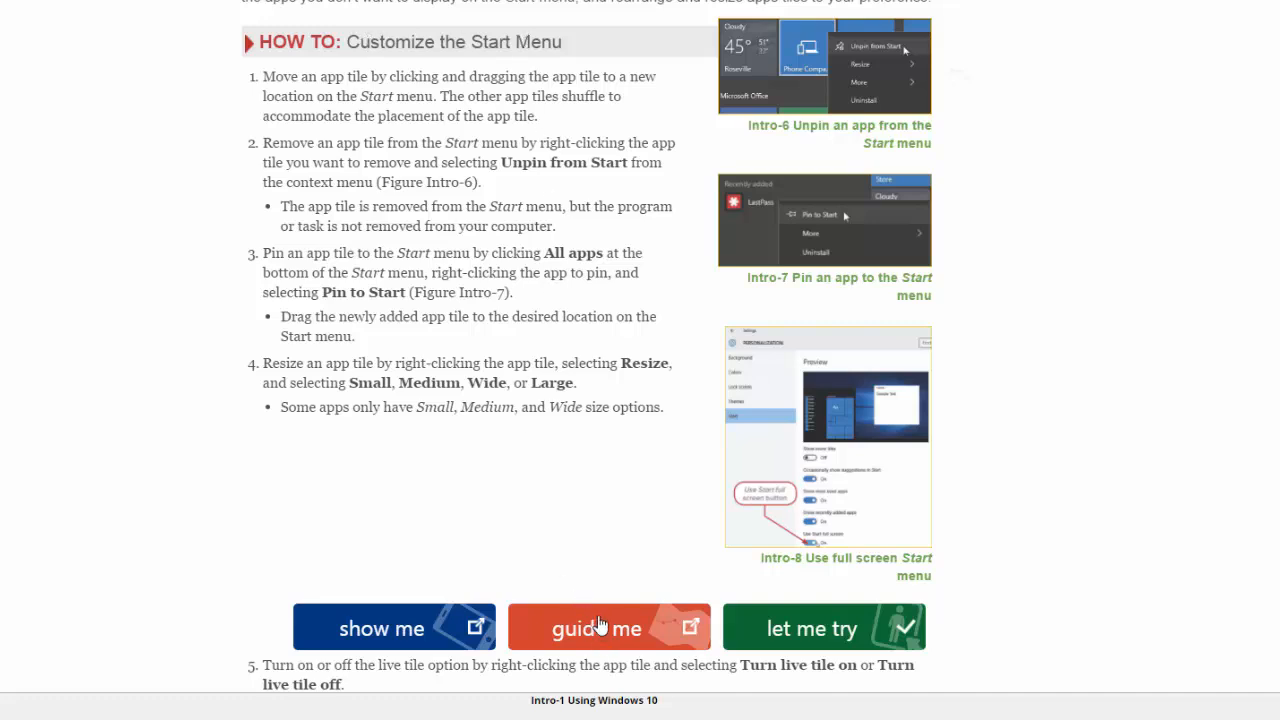
mouse_move(596, 628)
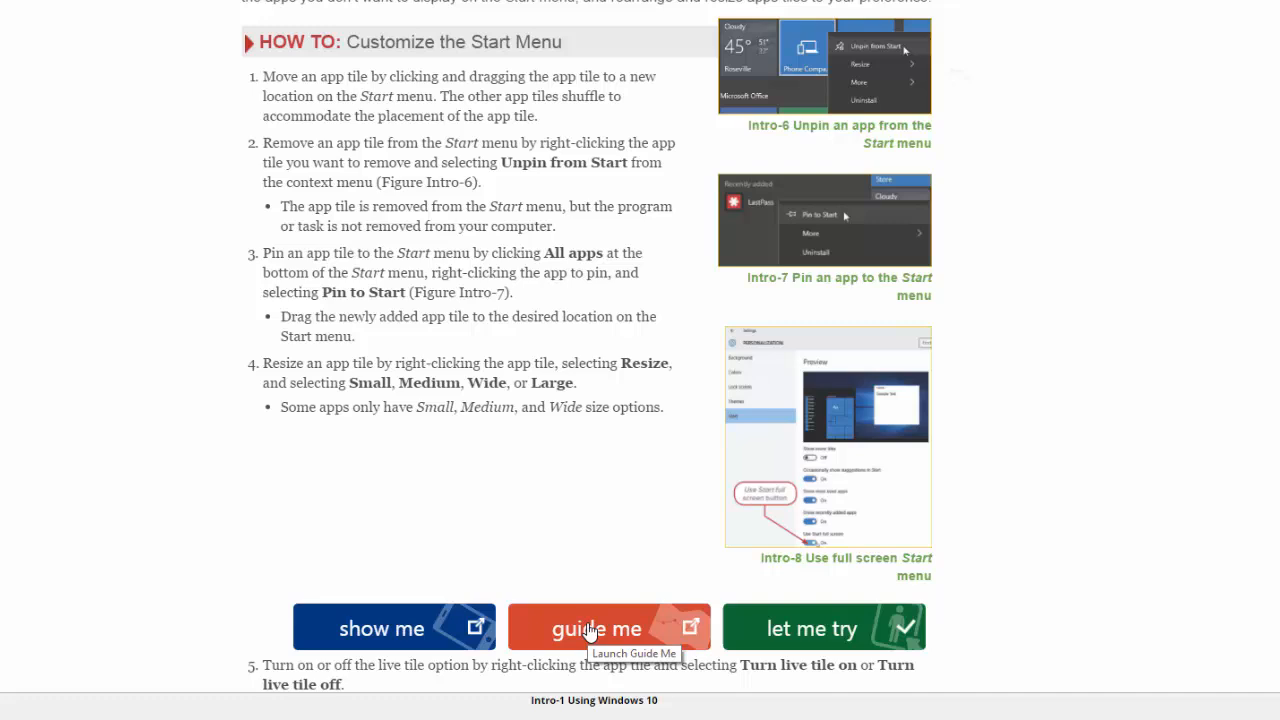
mouse_move(816, 628)
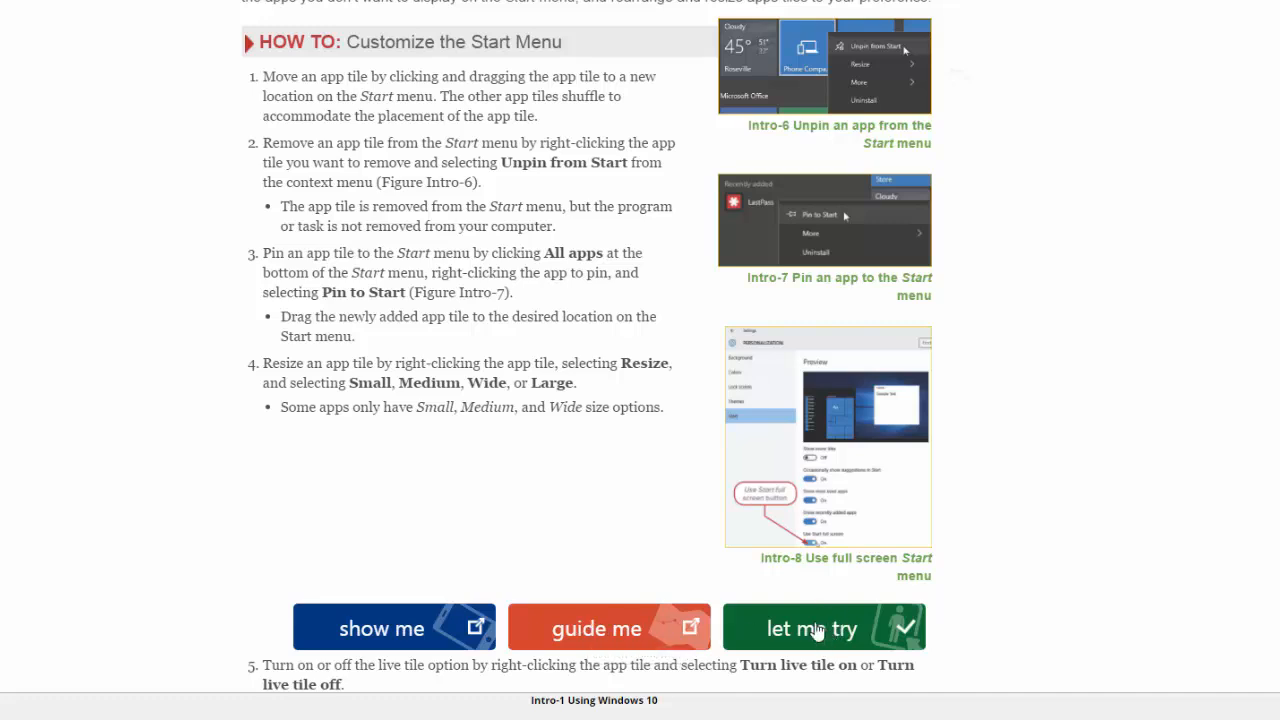
mouse_move(812, 628)
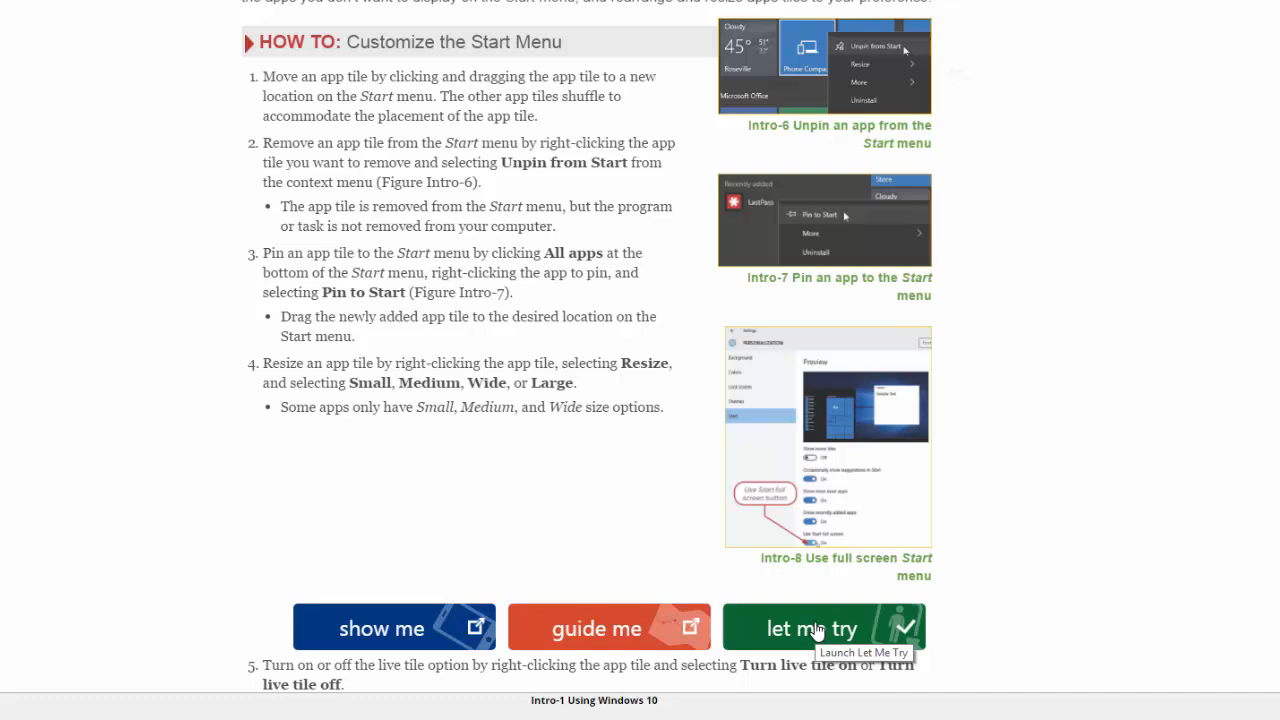
mouse_move(816, 616)
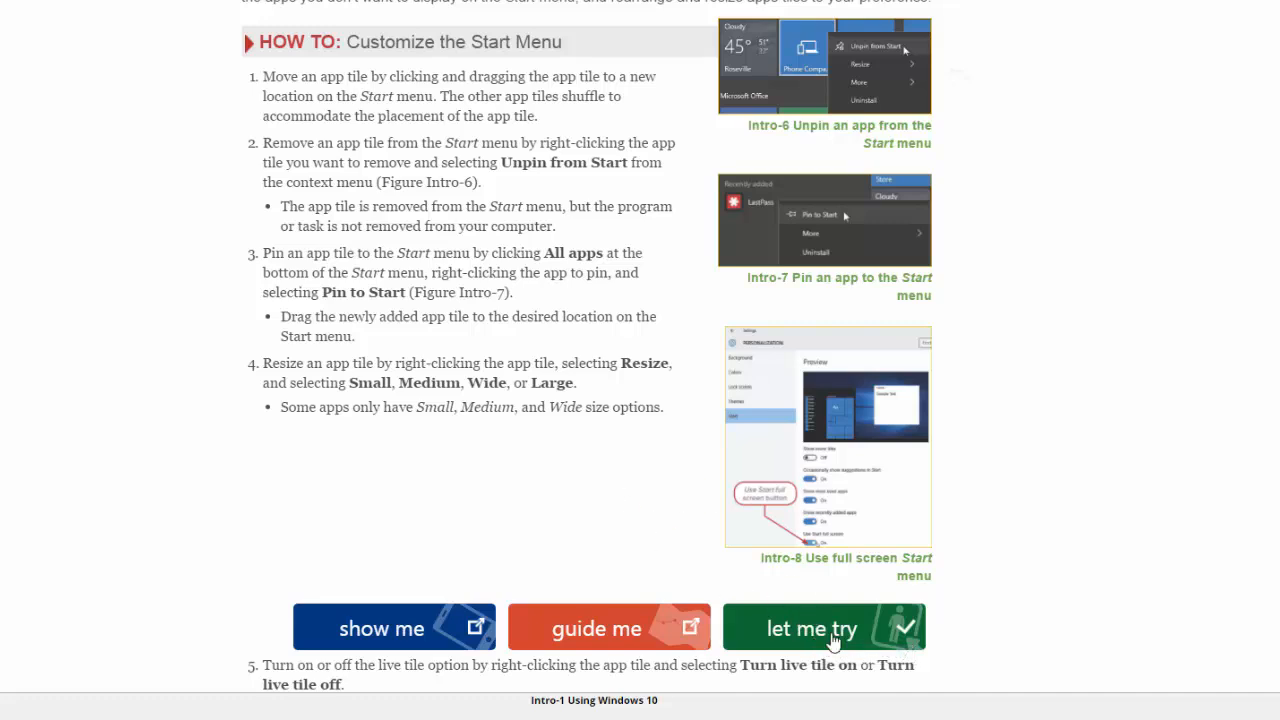
mouse_move(812, 628)
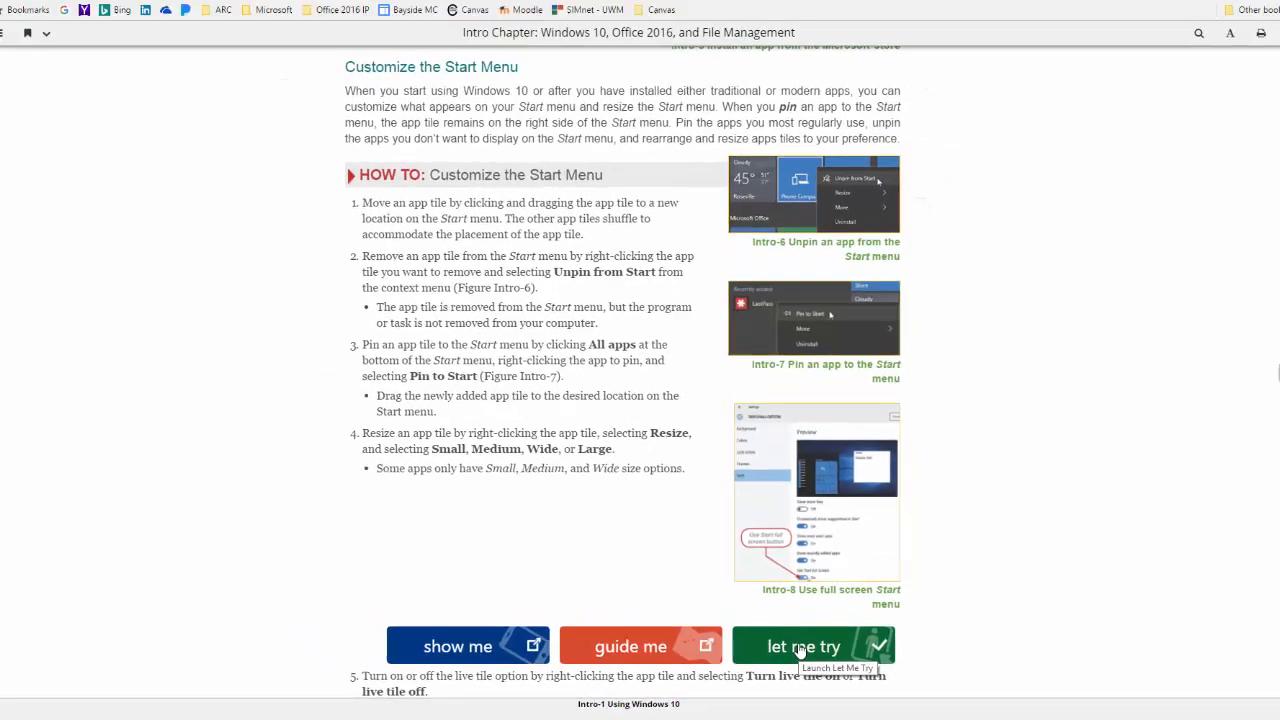
Start Let Me Try, answer the pin-to-Start question with right-click Pin to Start, and advance
left_click(804, 646)
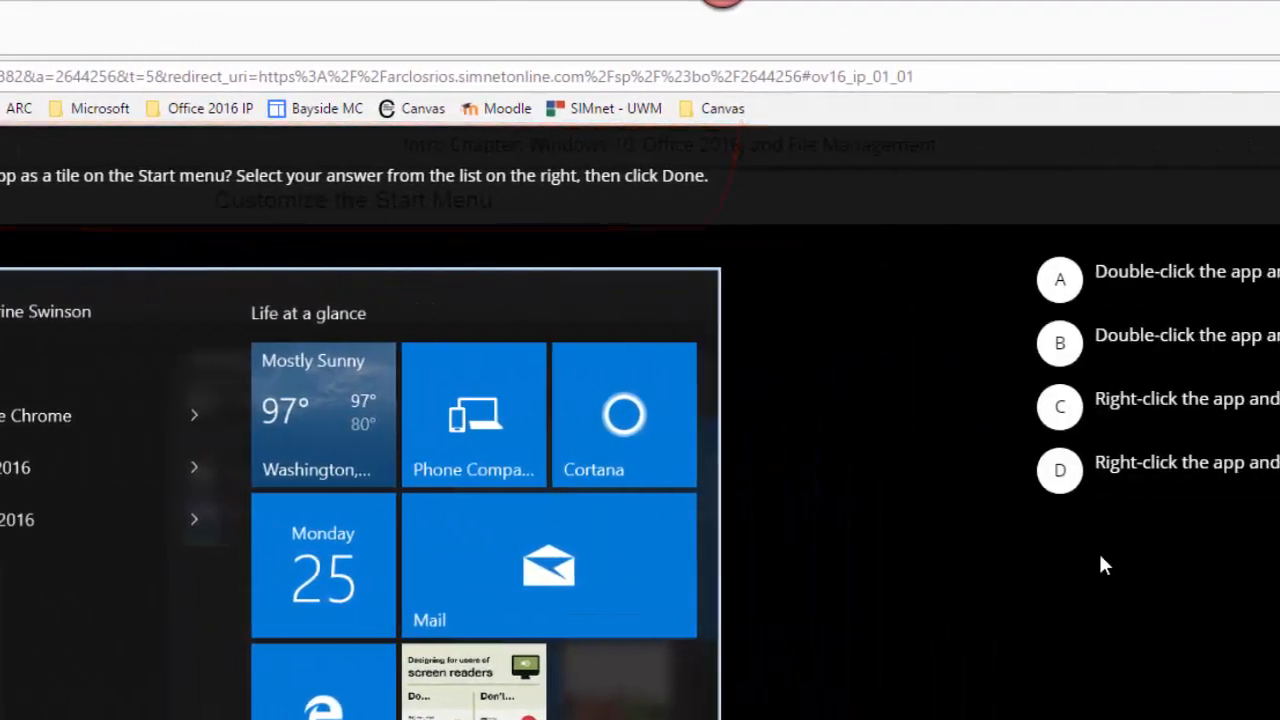
left_click(556, 472)
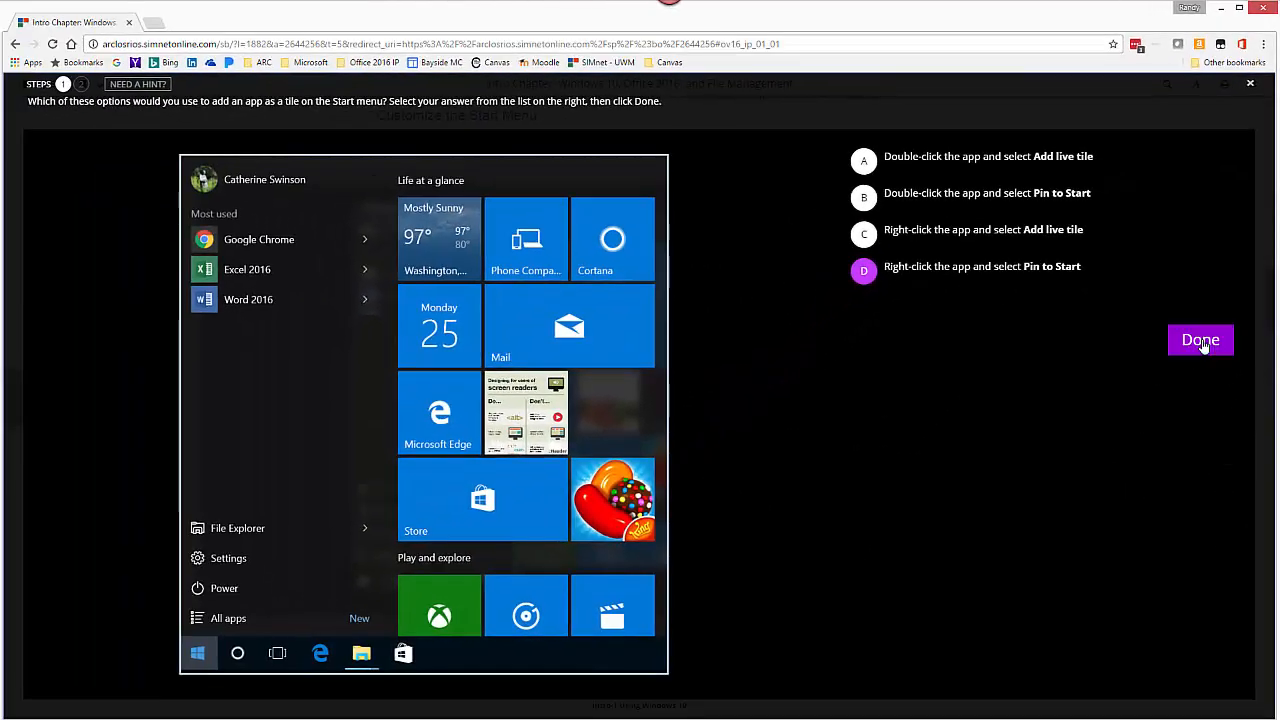
left_click(1200, 340)
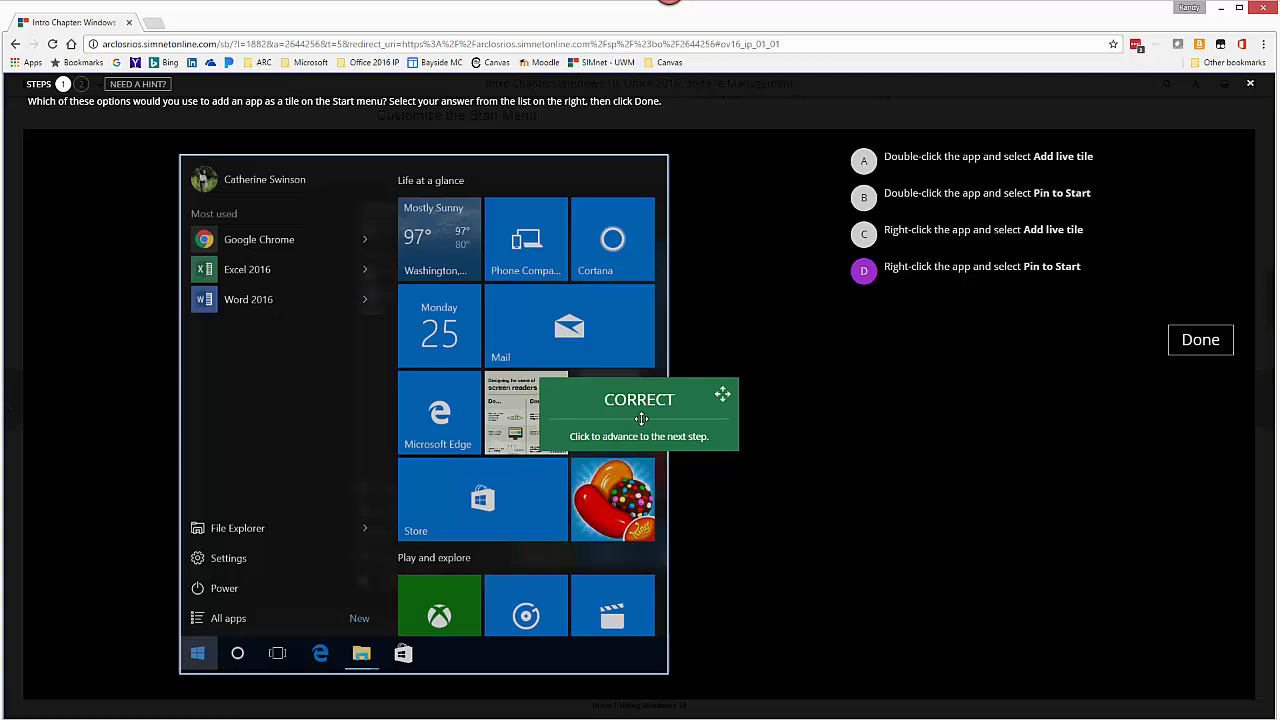
mouse_move(640, 418)
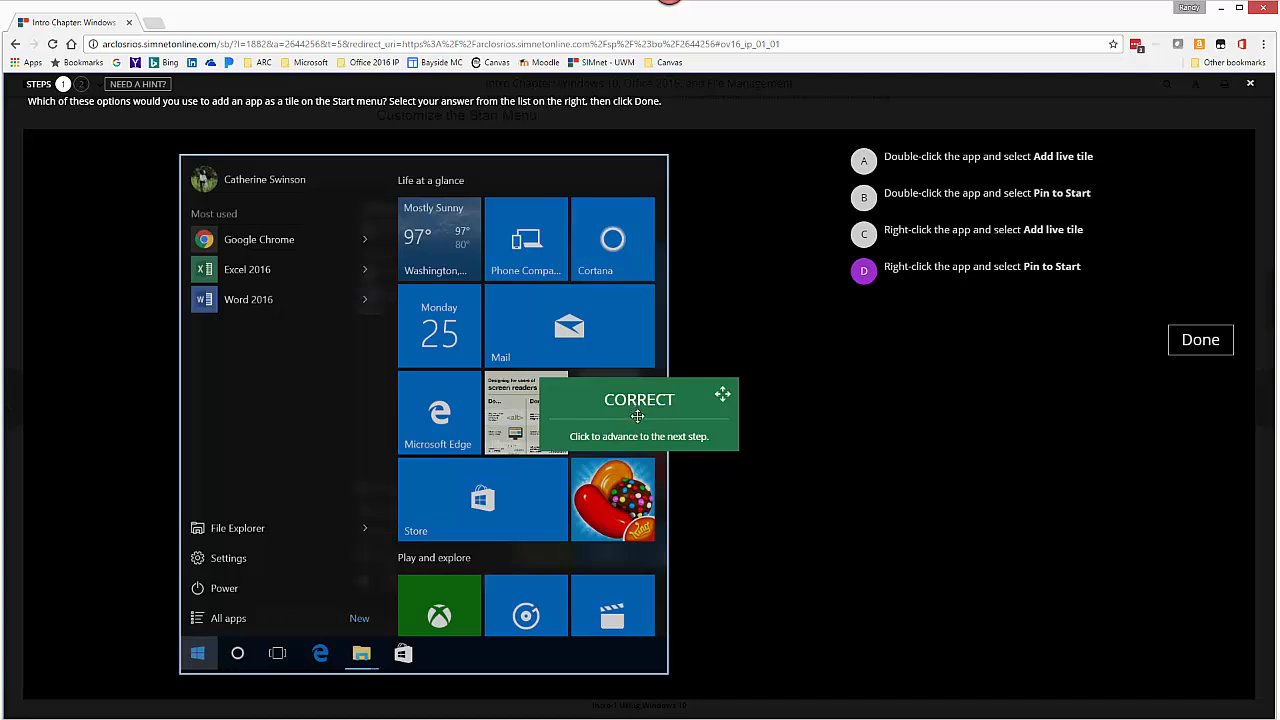
left_click(640, 412)
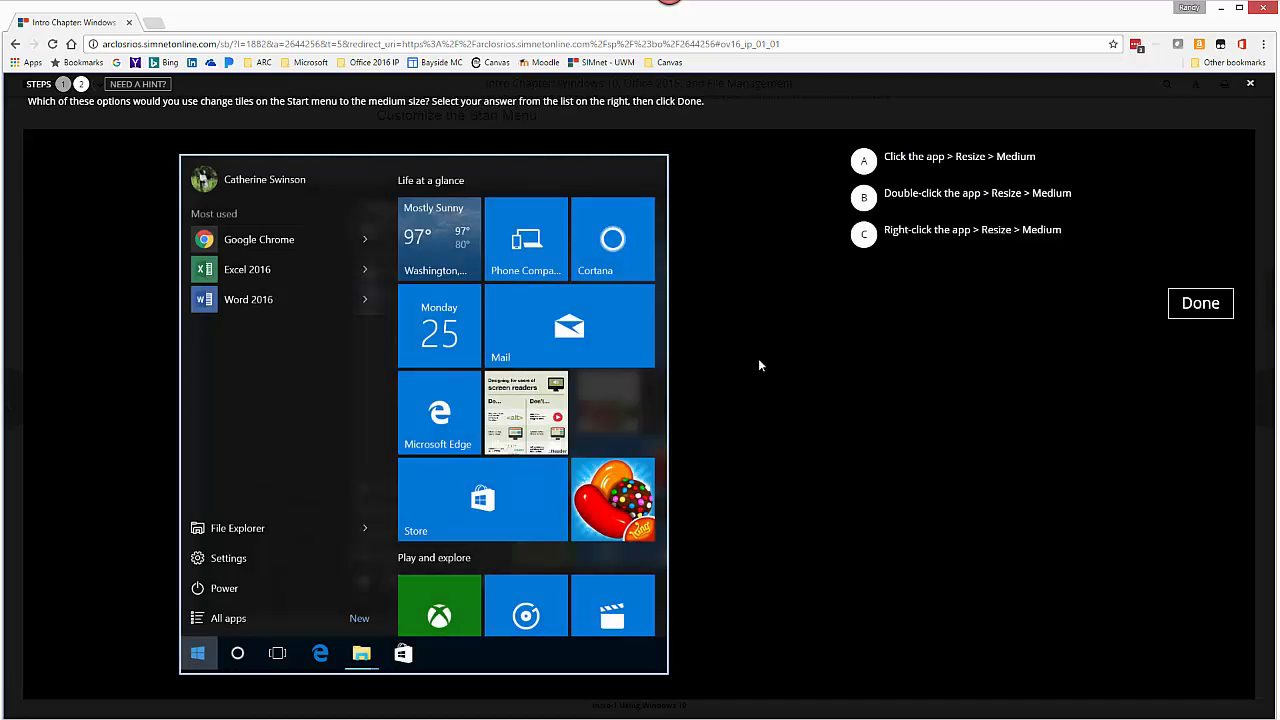
mouse_move(982, 292)
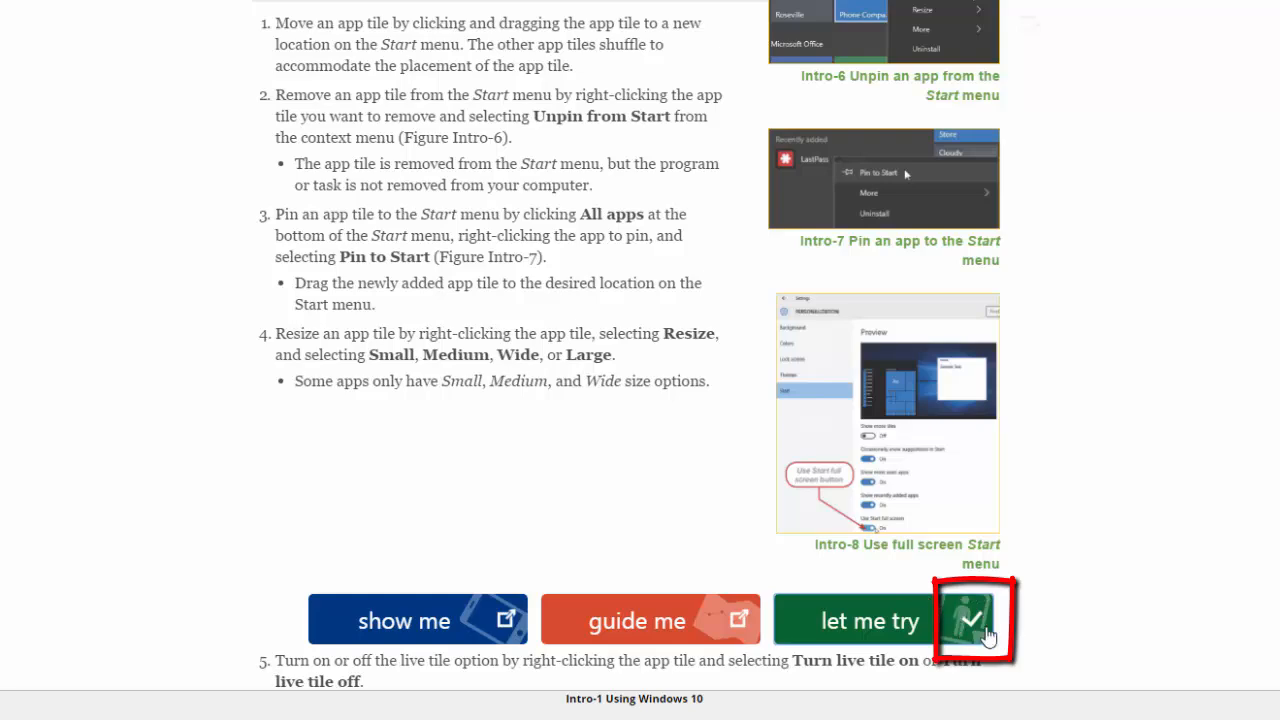
mouse_move(976, 618)
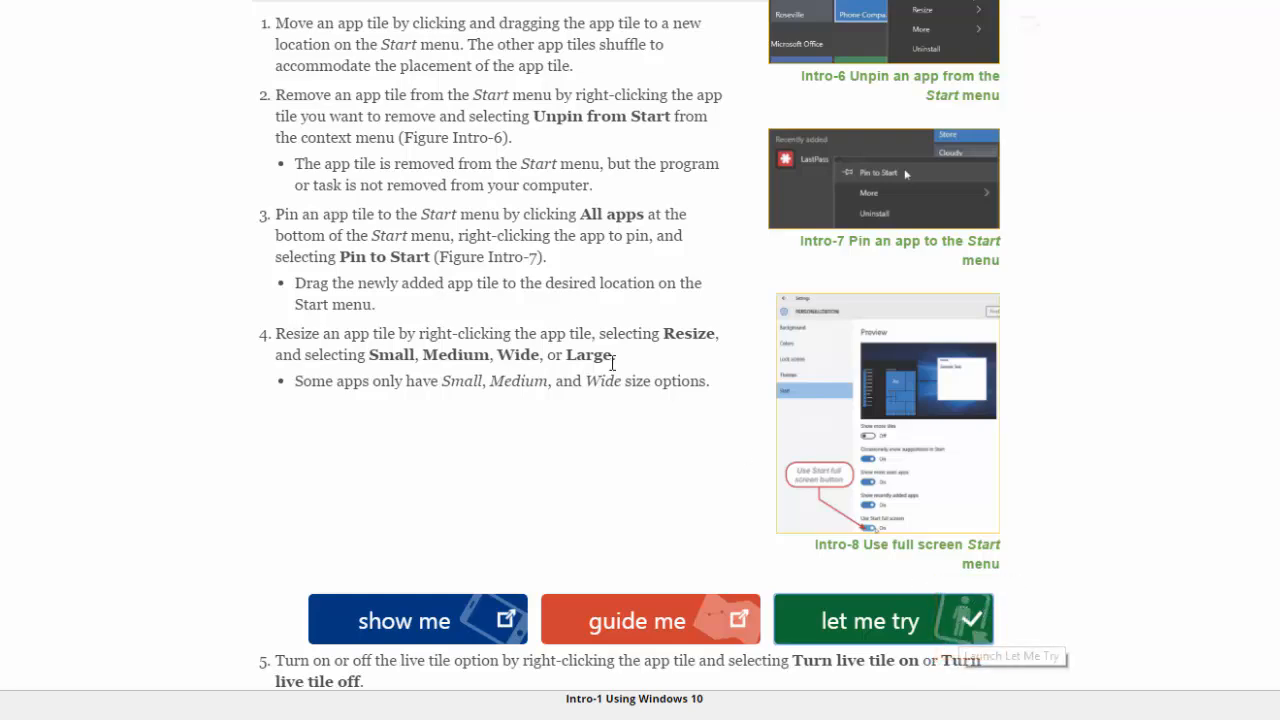
scroll("down", 3)
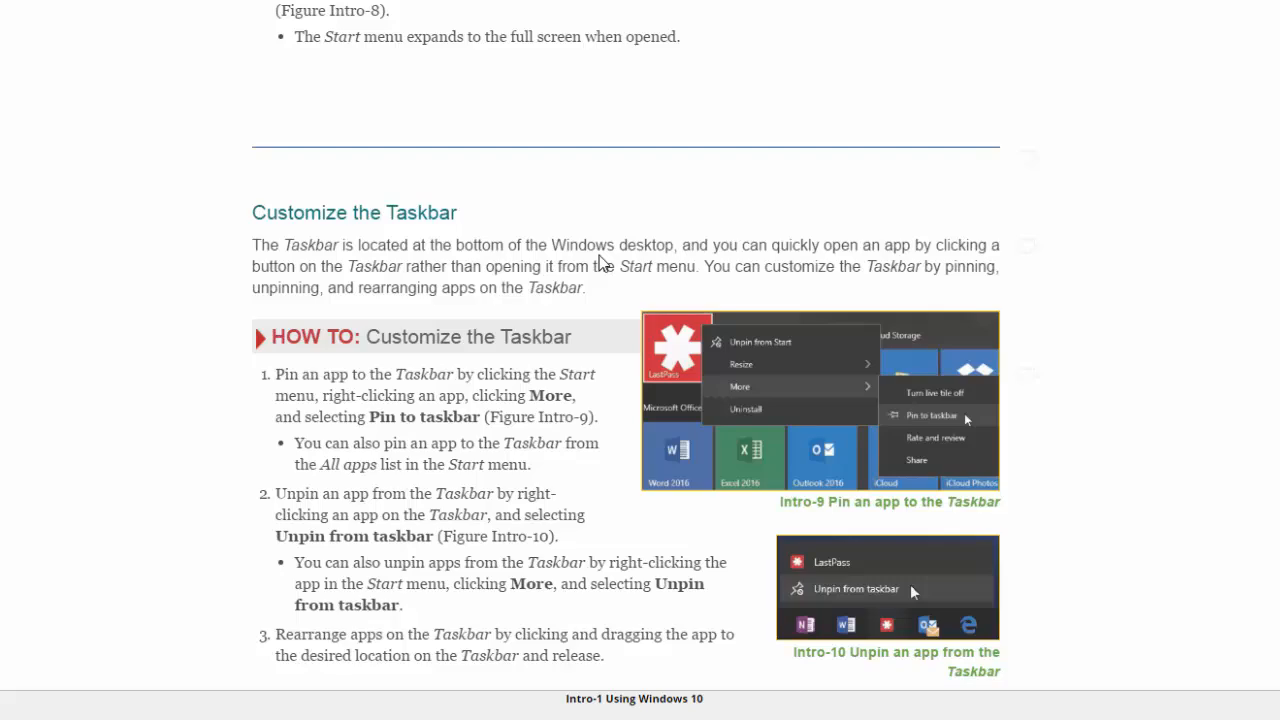
scroll("down", 3)
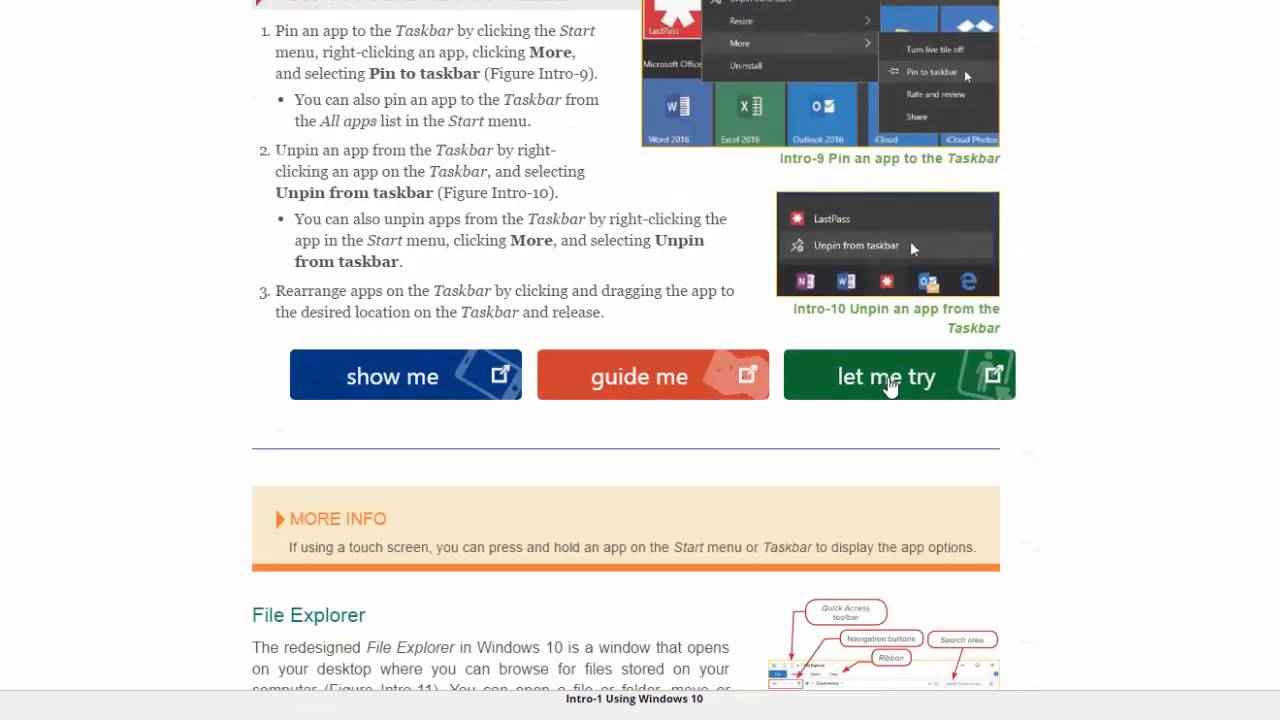
mouse_move(900, 392)
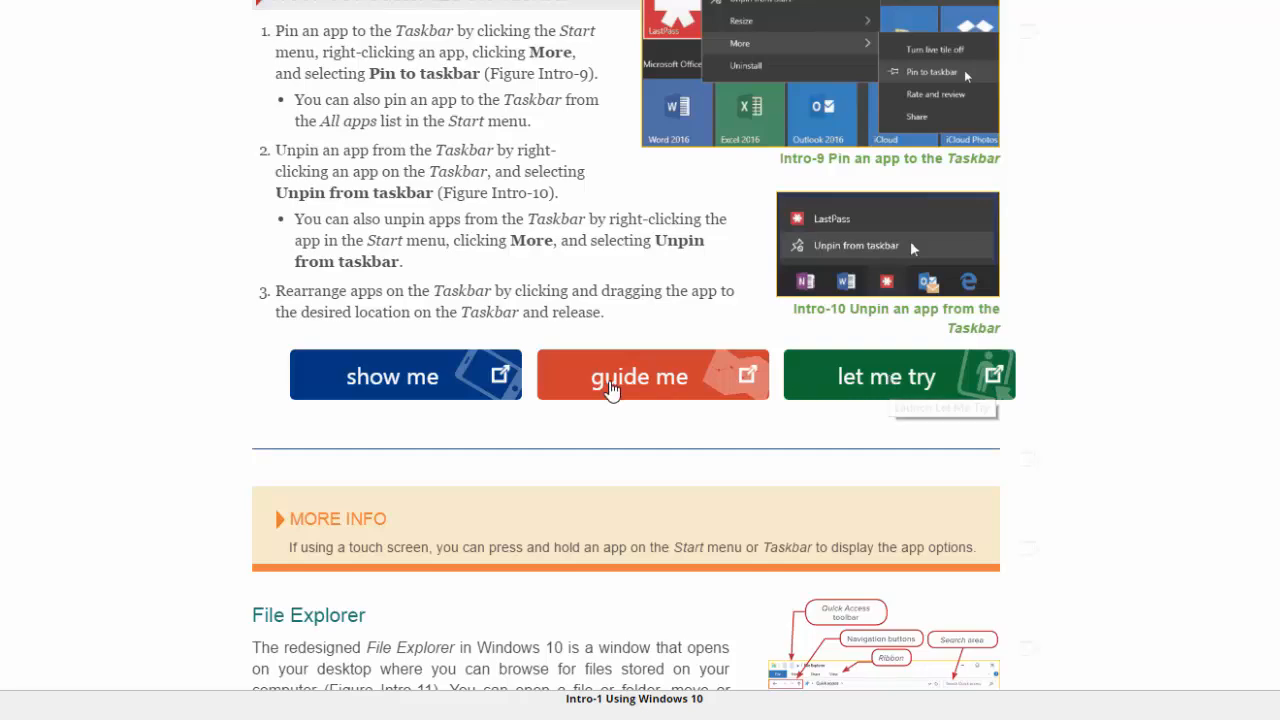
scroll("down", 3)
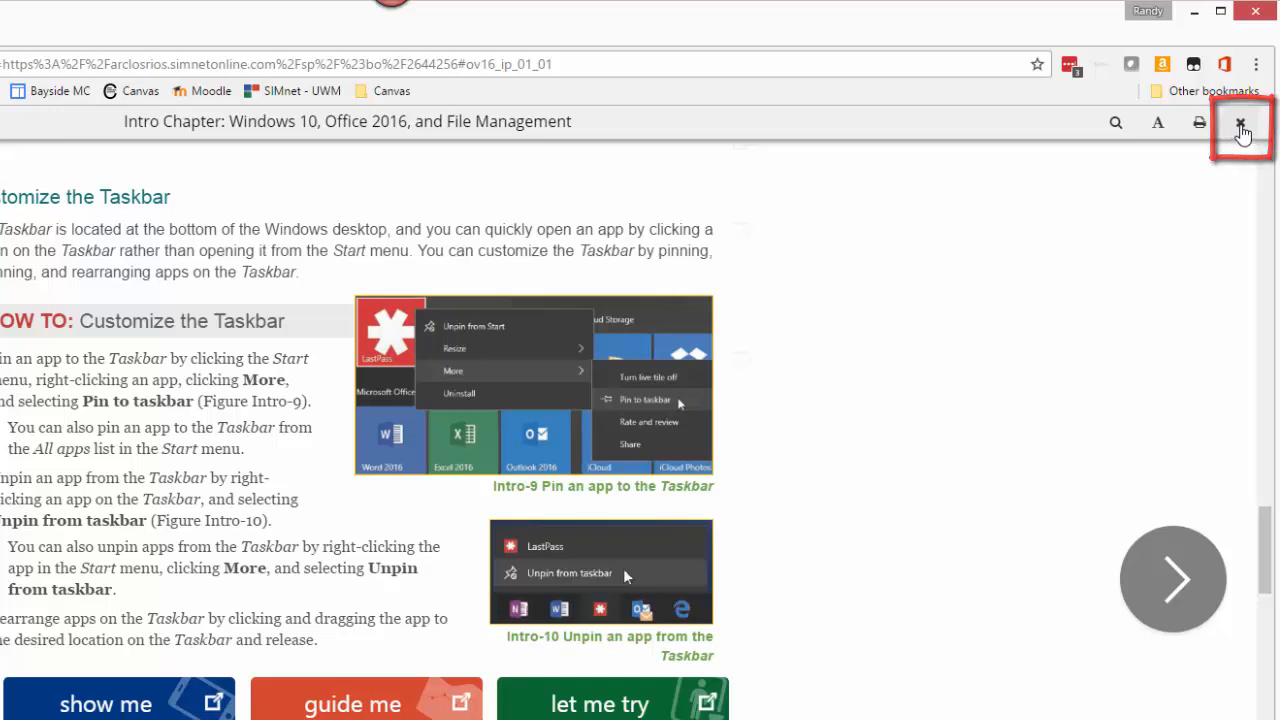
Exit the SIMbook and confirm, returning to the assignment's Page List
left_click(1240, 122)
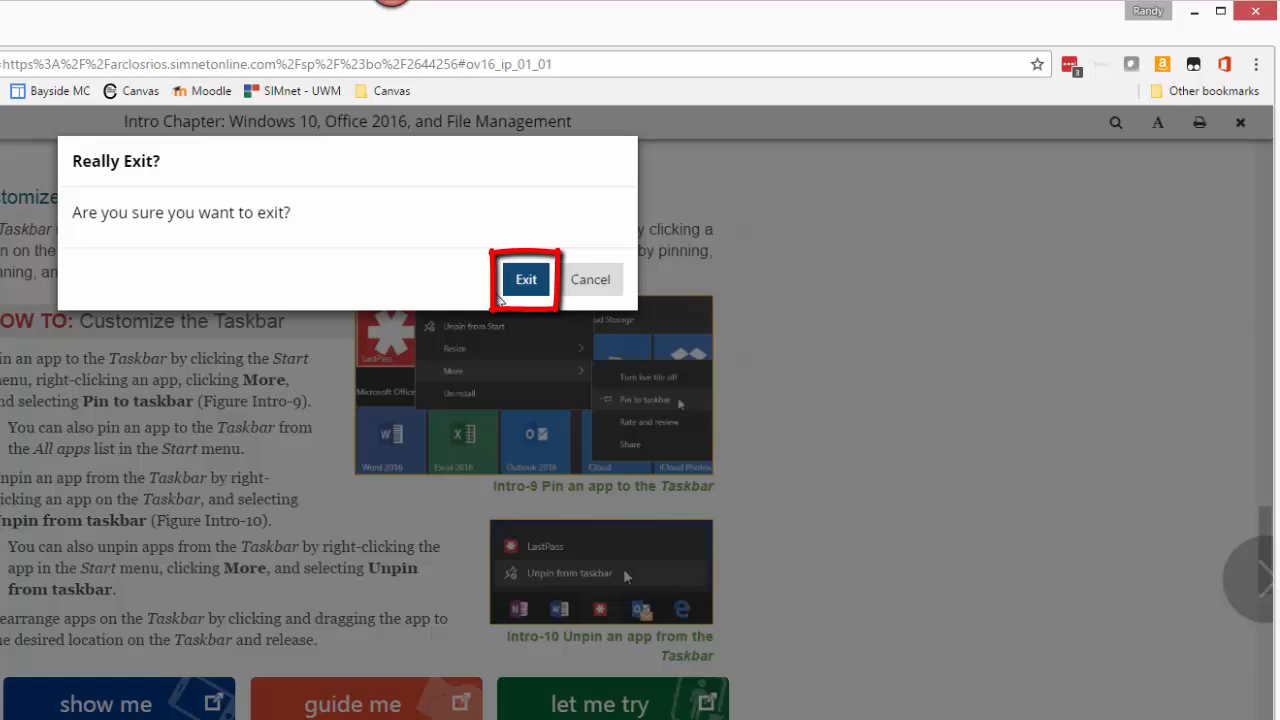
mouse_move(524, 284)
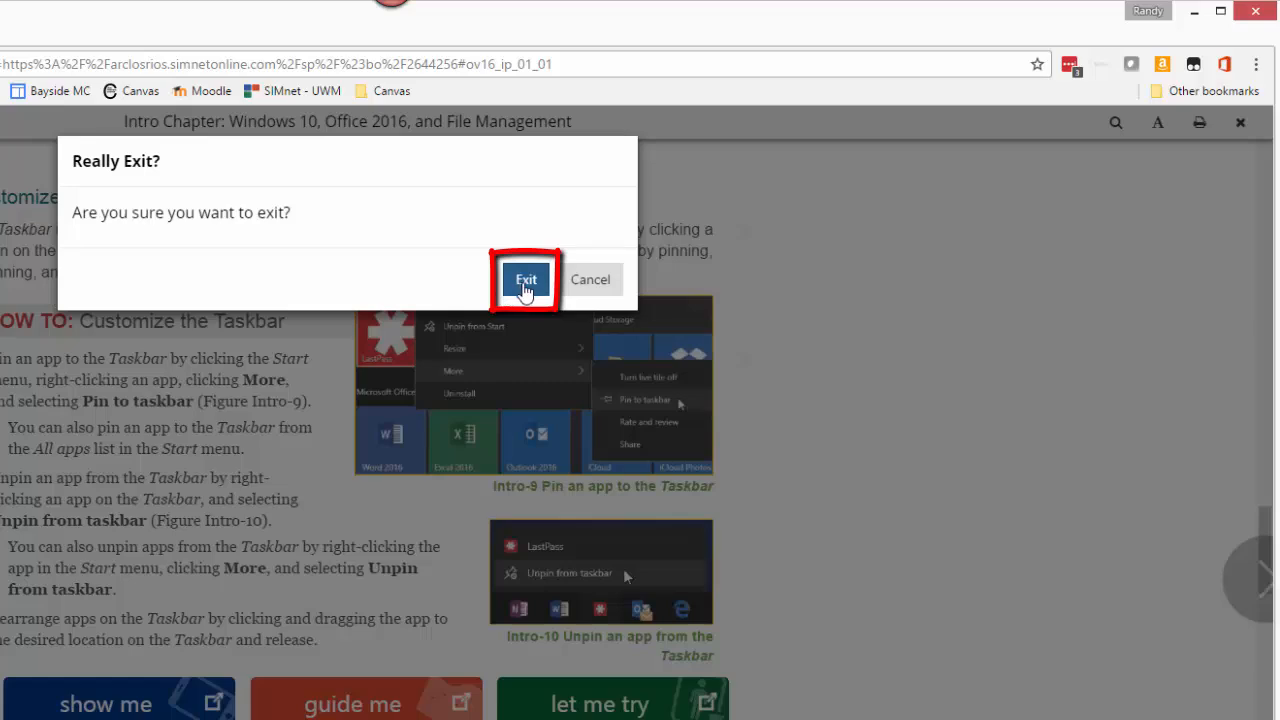
left_click(524, 280)
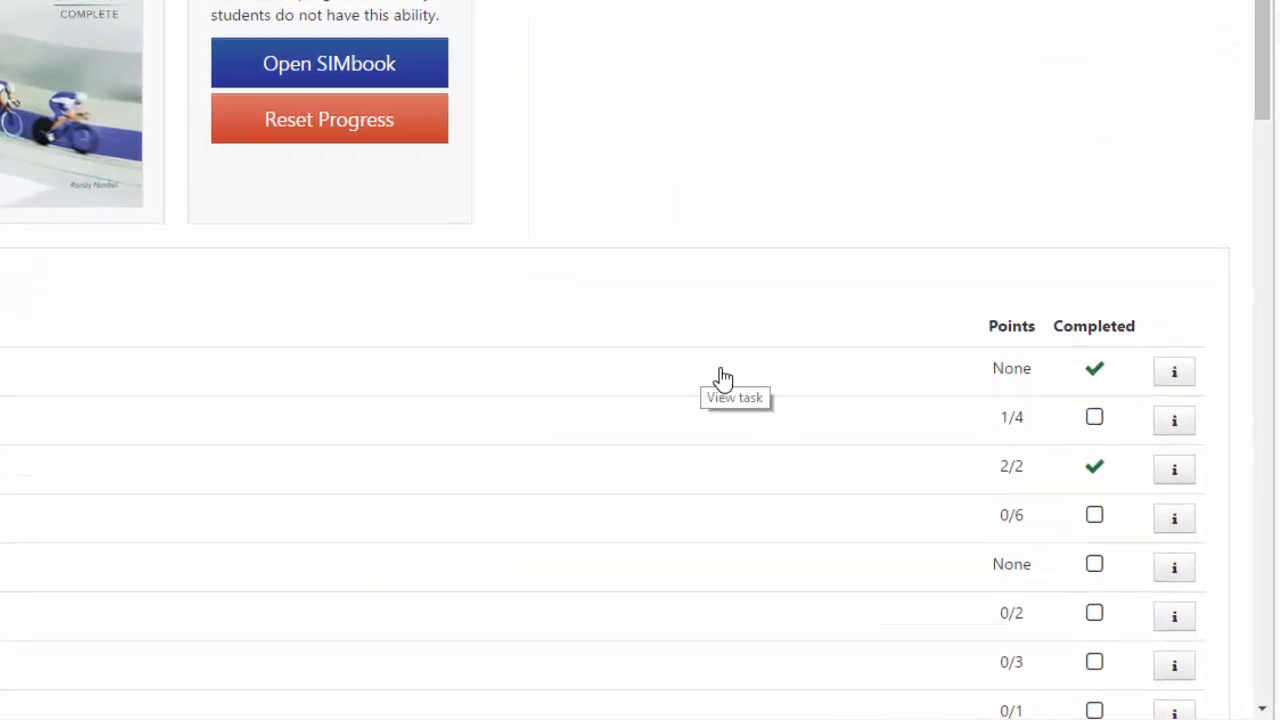
scroll("down", 3)
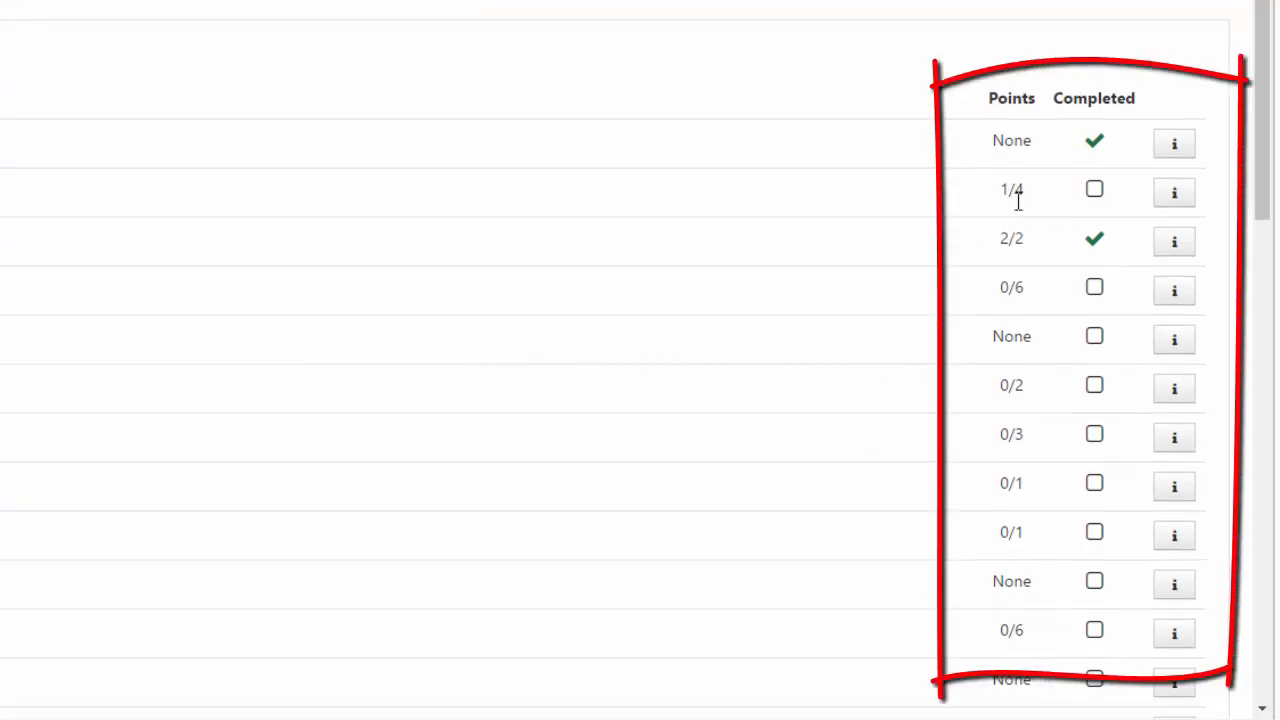
mouse_move(1016, 200)
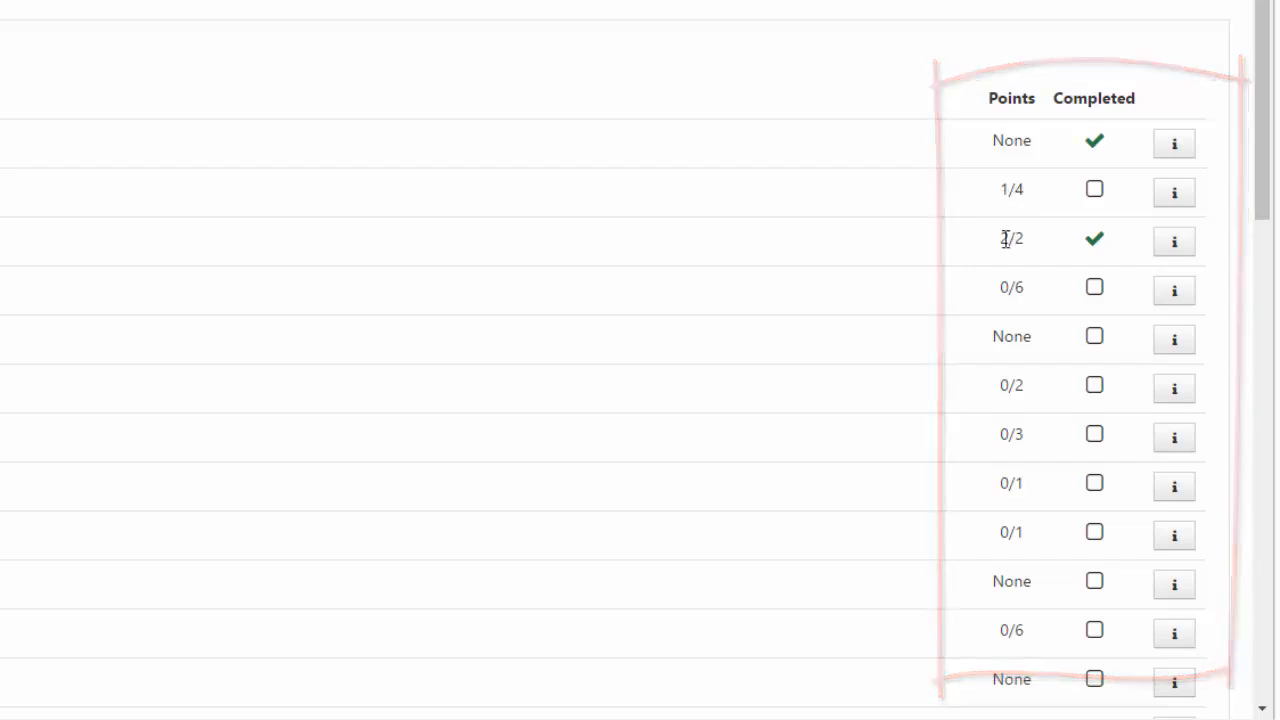
mouse_move(1094, 240)
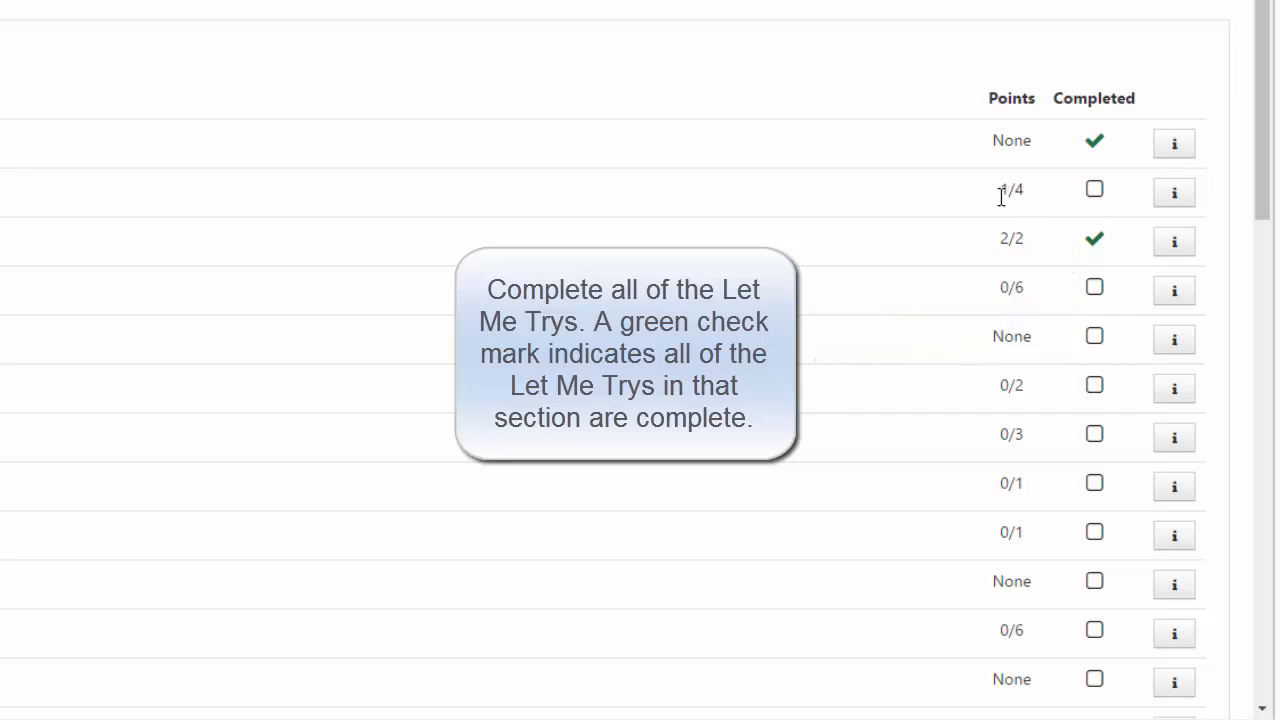
mouse_move(1012, 144)
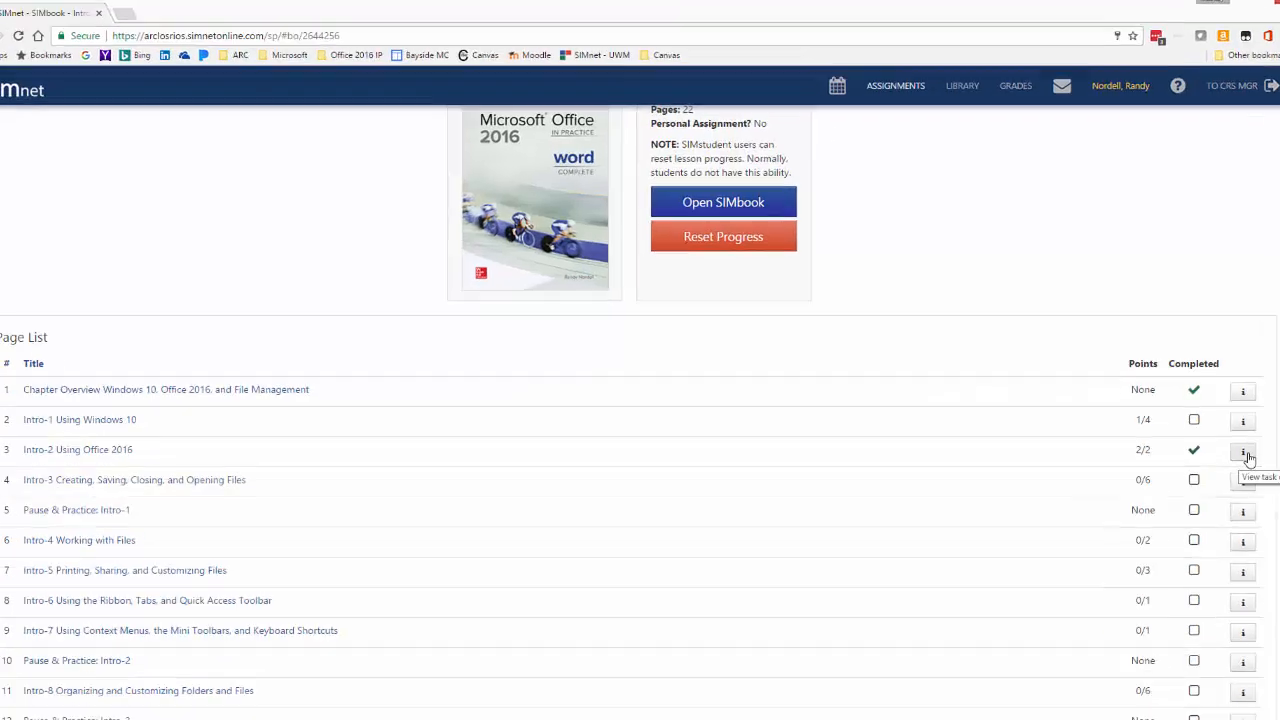
left_click(1244, 448)
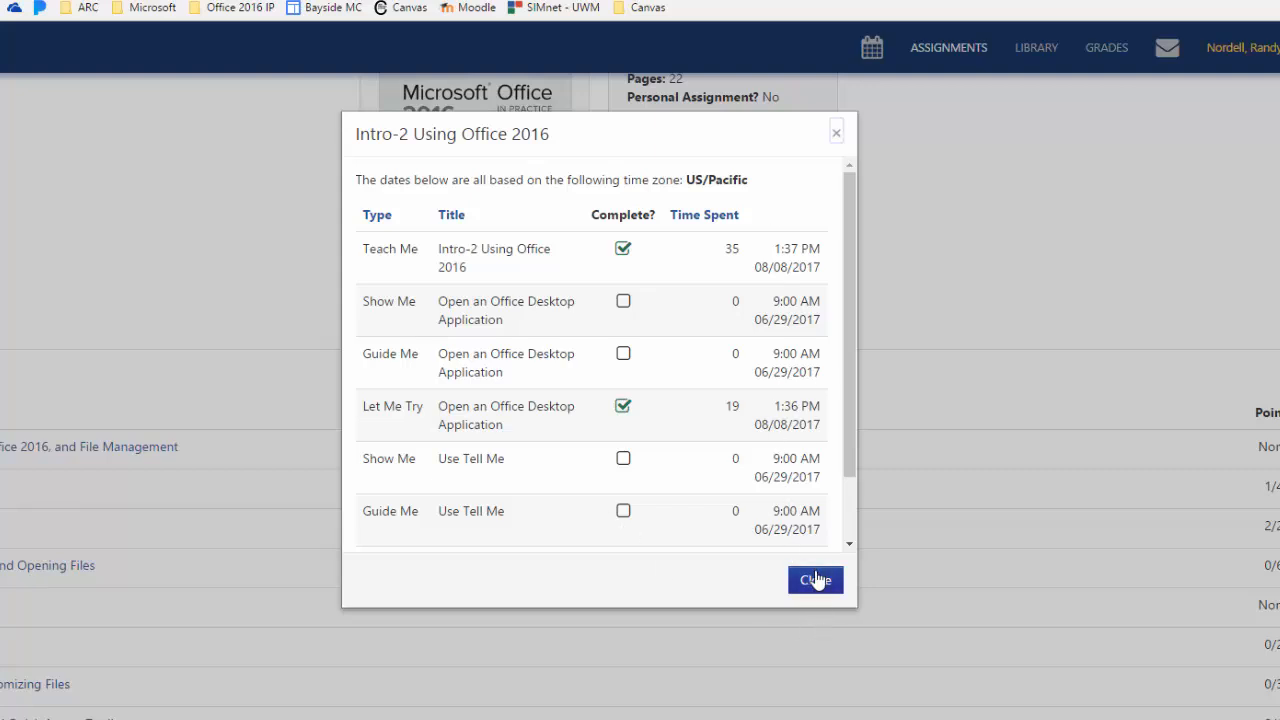
left_click(816, 580)
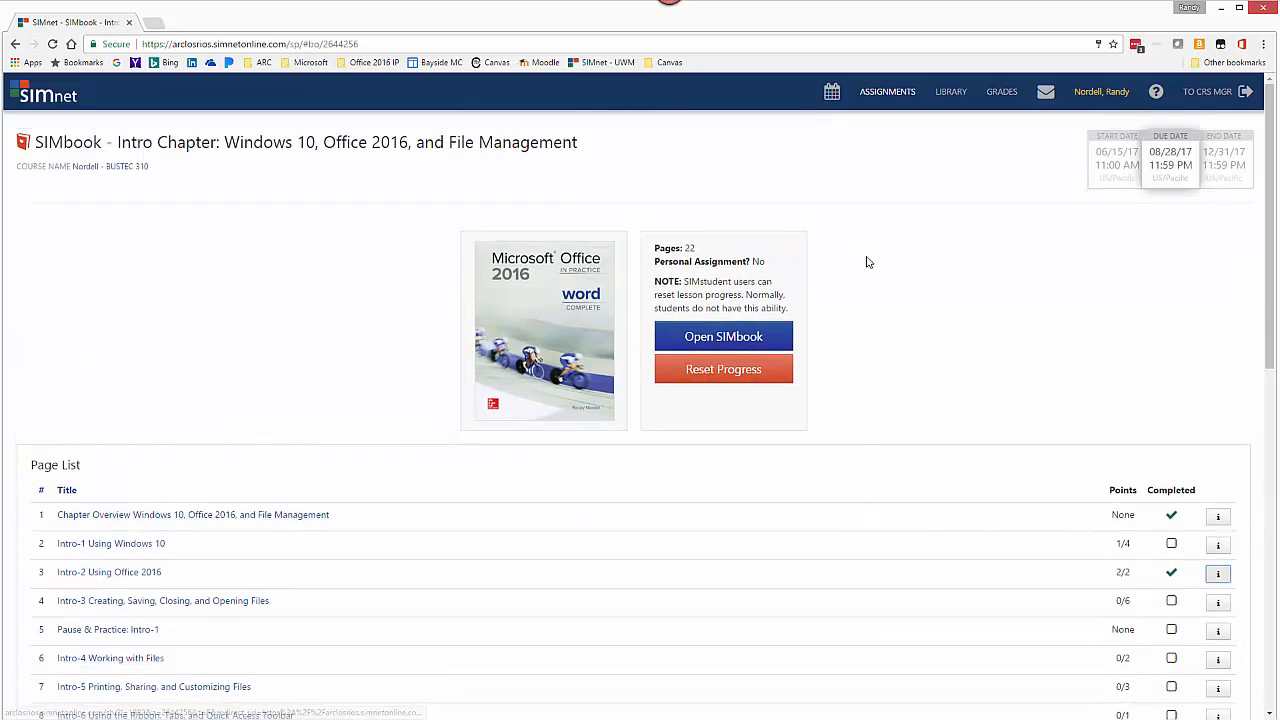
mouse_move(884, 348)
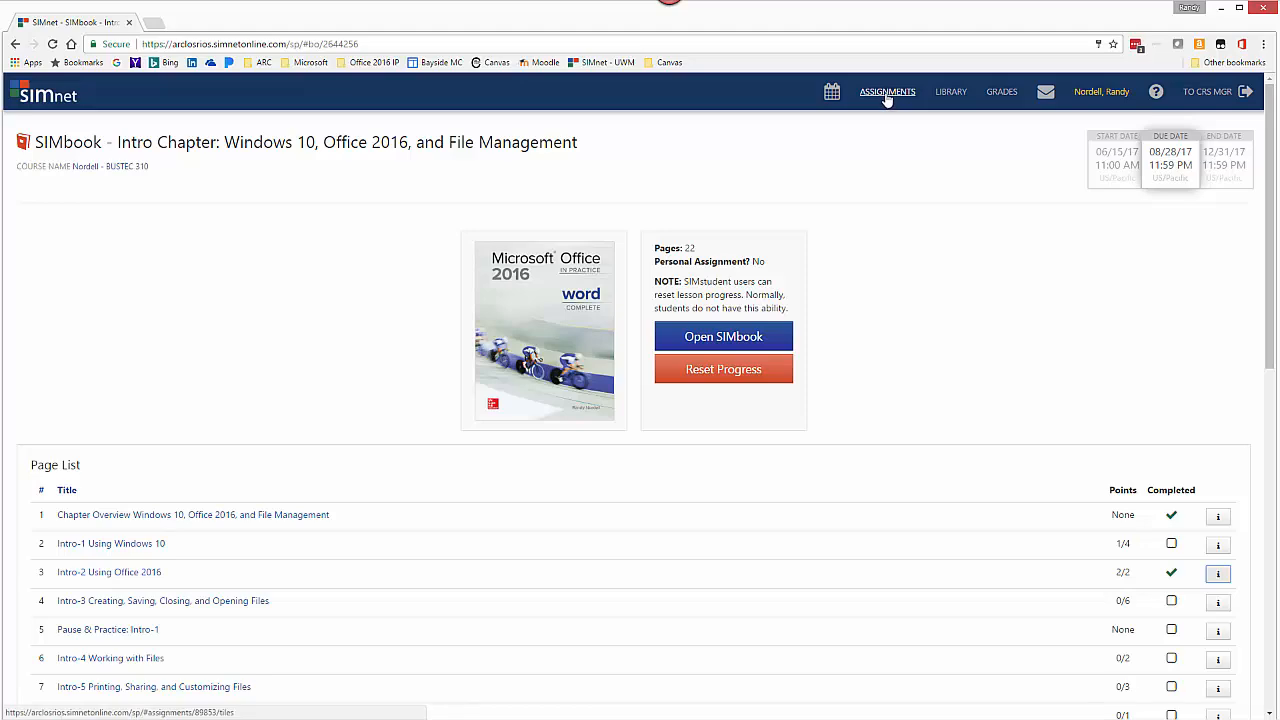
mouse_move(896, 316)
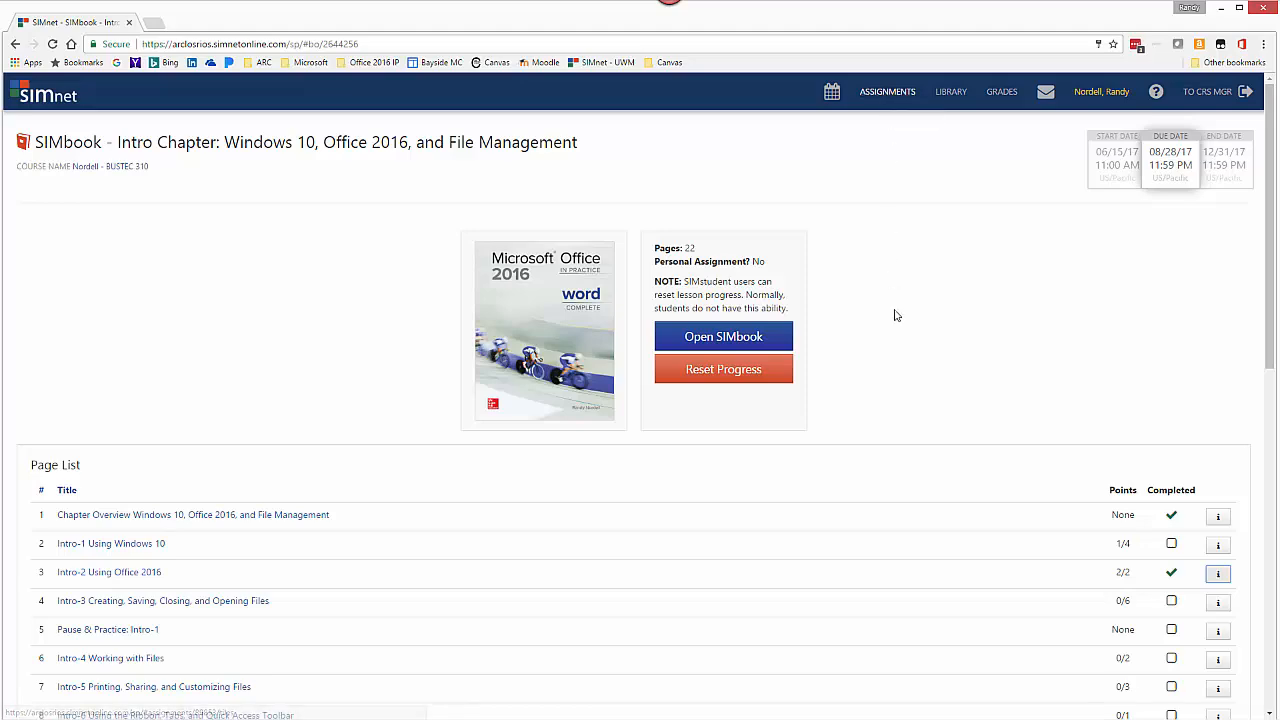
scroll("down", 3)
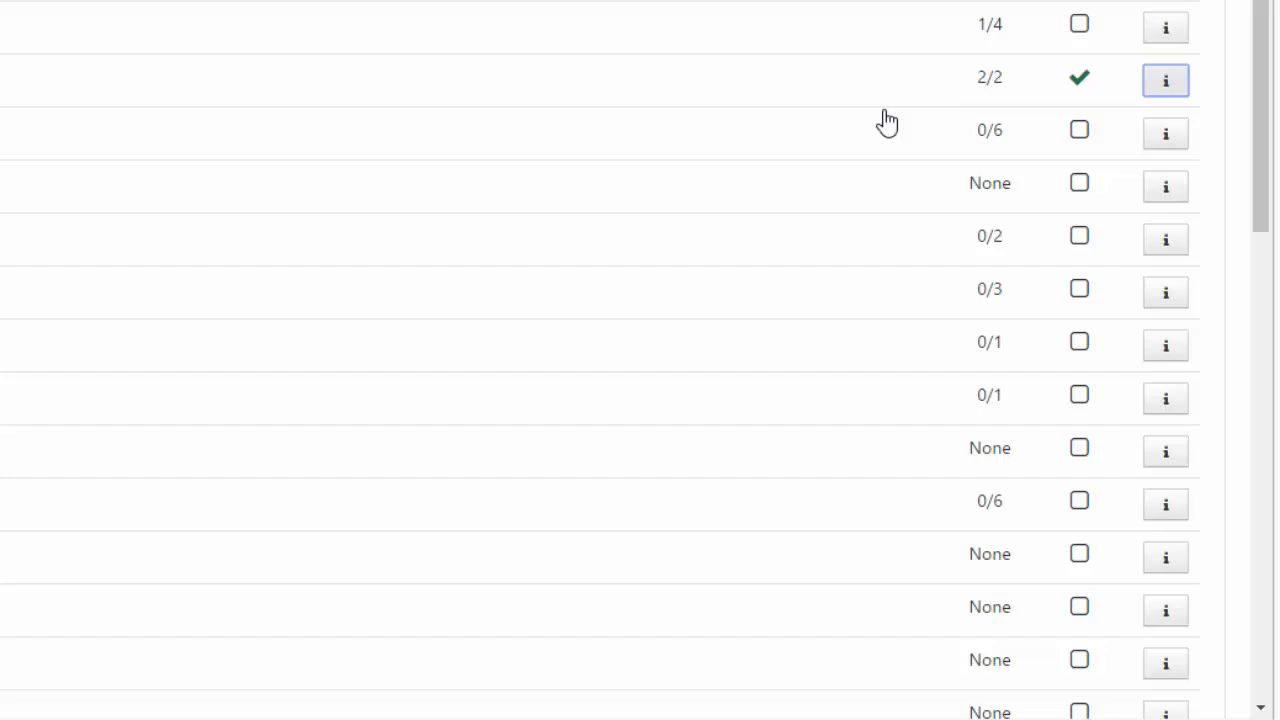
mouse_move(1030, 88)
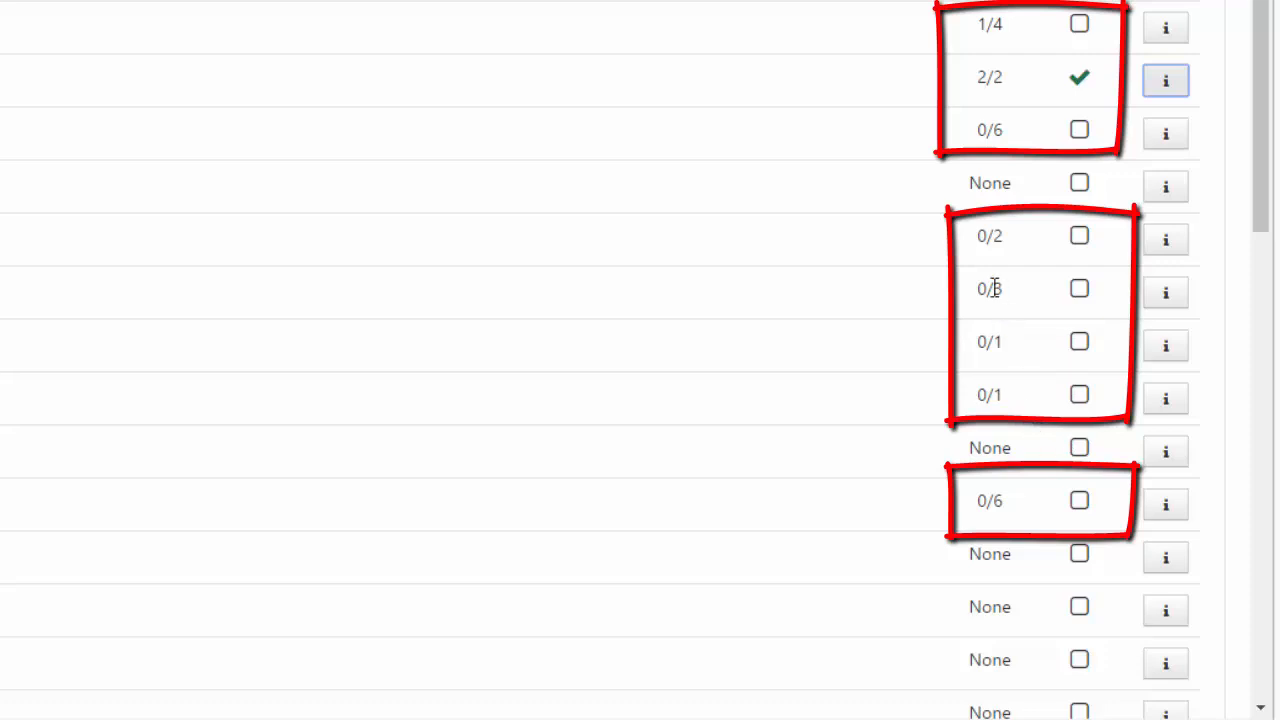
mouse_move(776, 250)
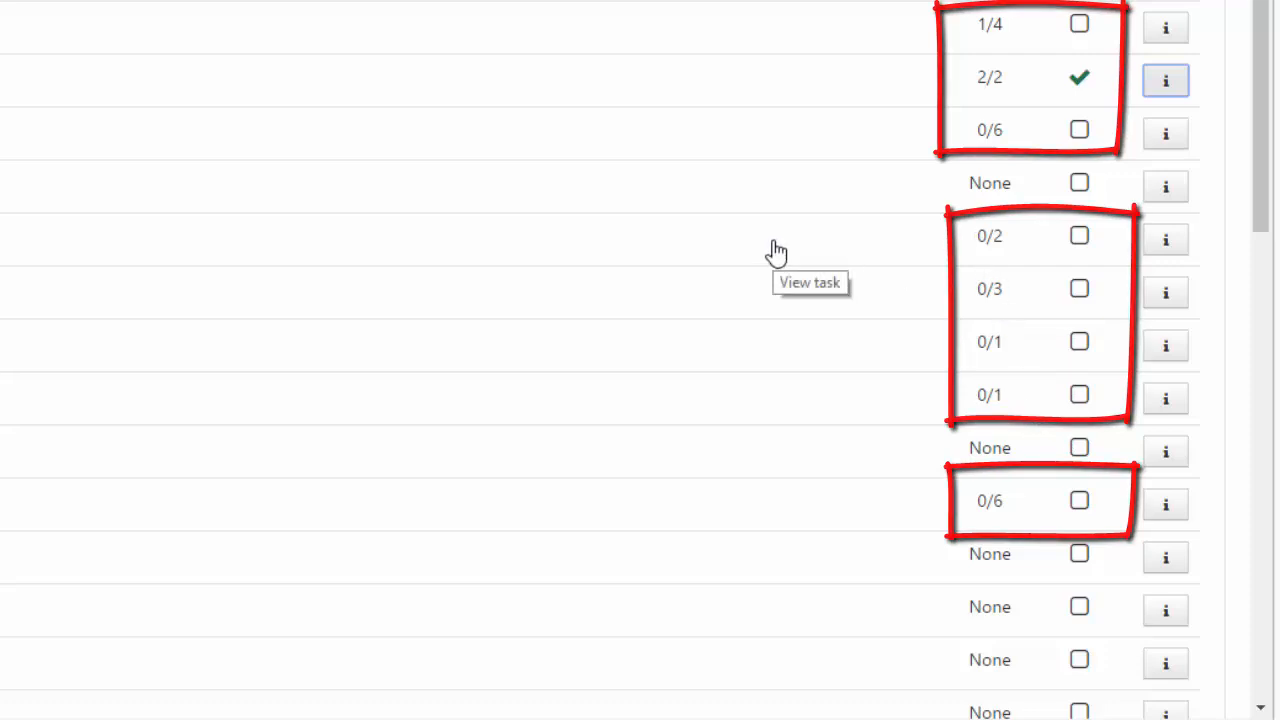